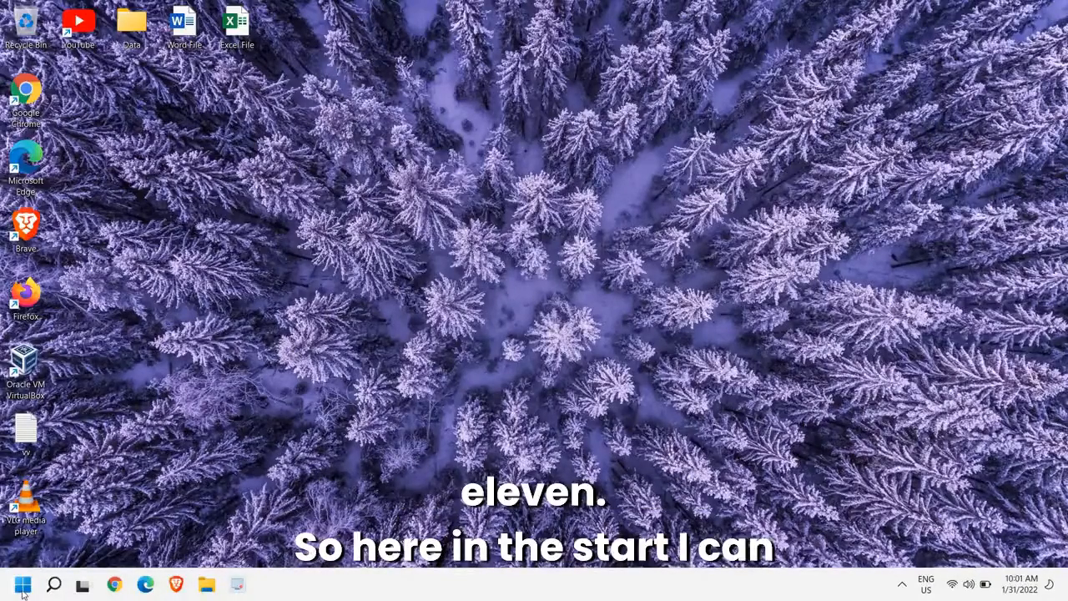
# Step: Open Device Manager from the Start context menu and expand Network adapters
pyautogui.rightClick(22, 584)
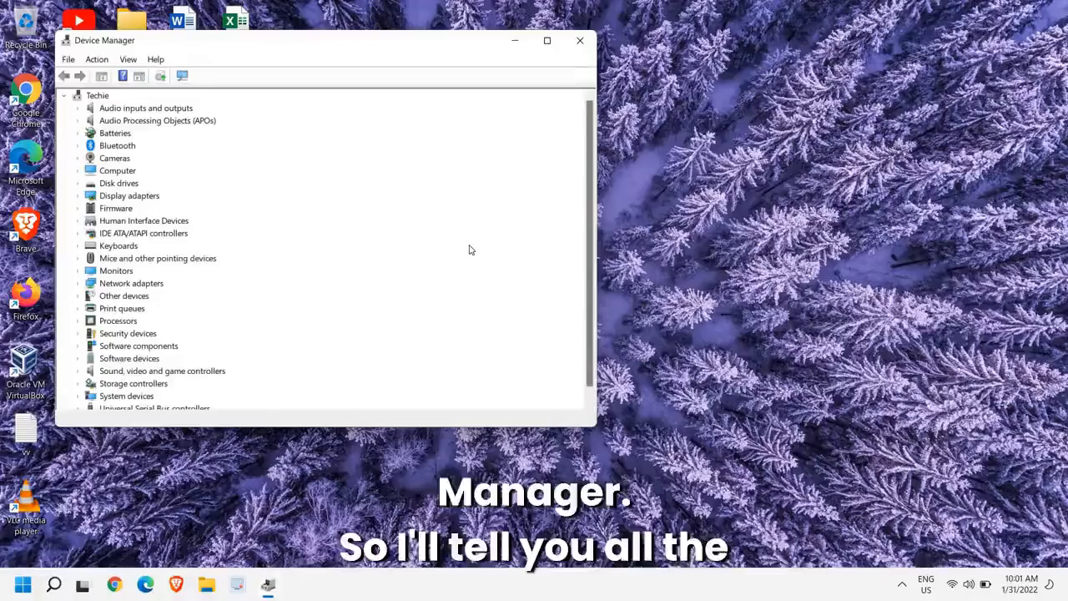
pyautogui.moveTo(326, 327)
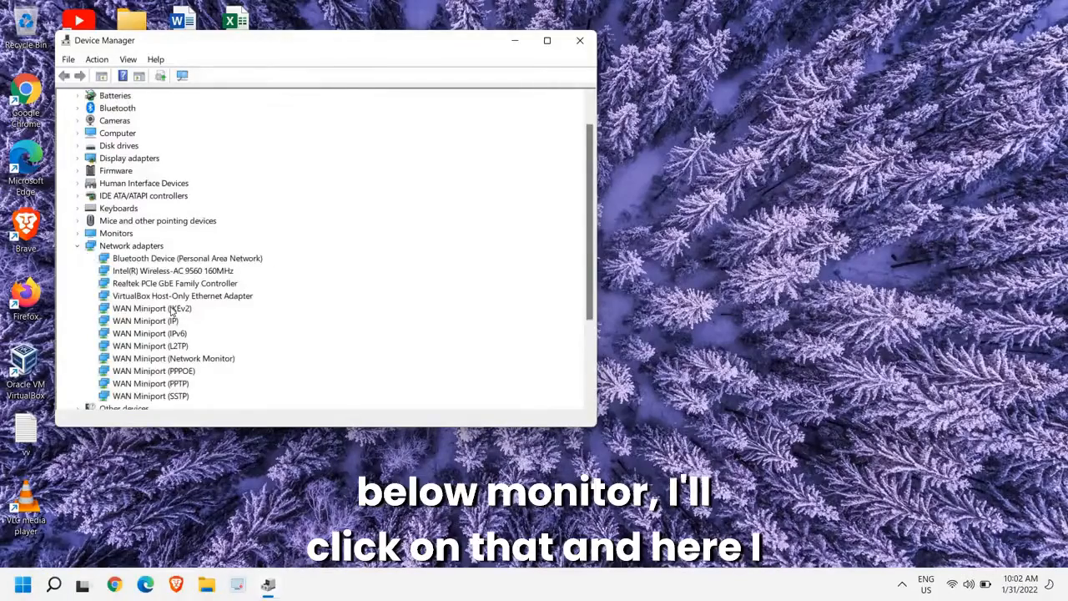
pyautogui.scroll(-3)
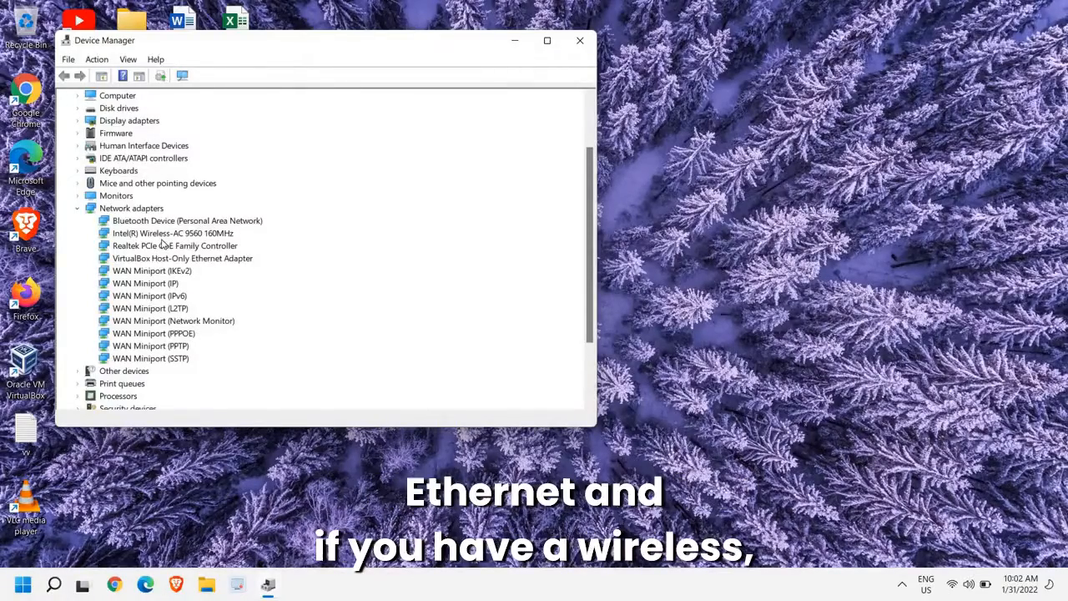
# Step: Show the Intel Wireless-AC 9560 160MHz driver details: Intel, 6/29/2021, version 22.70.0.6
pyautogui.click(171, 233)
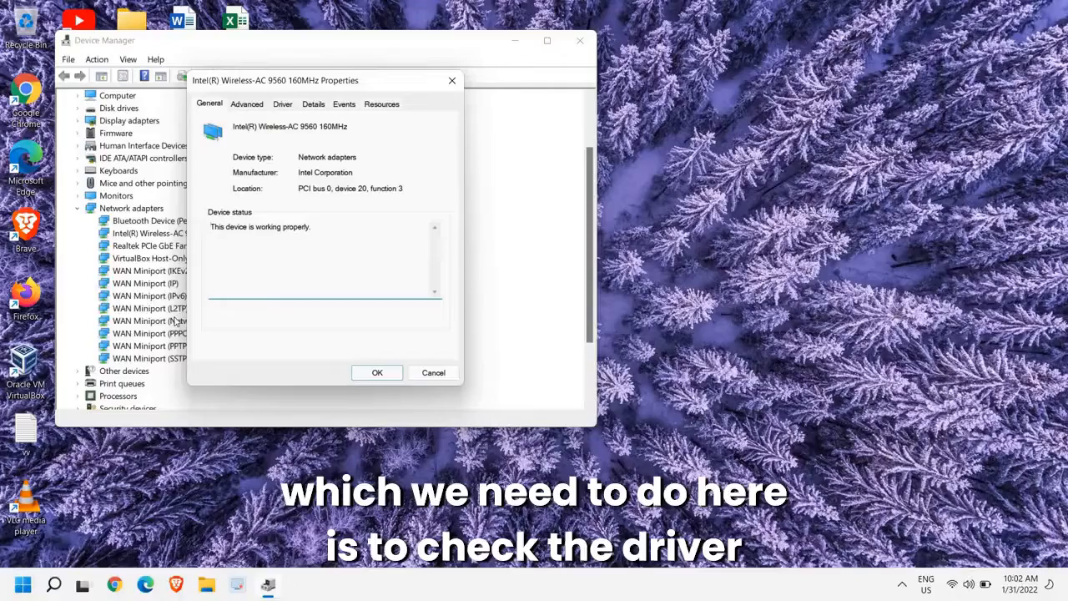
pyautogui.click(283, 103)
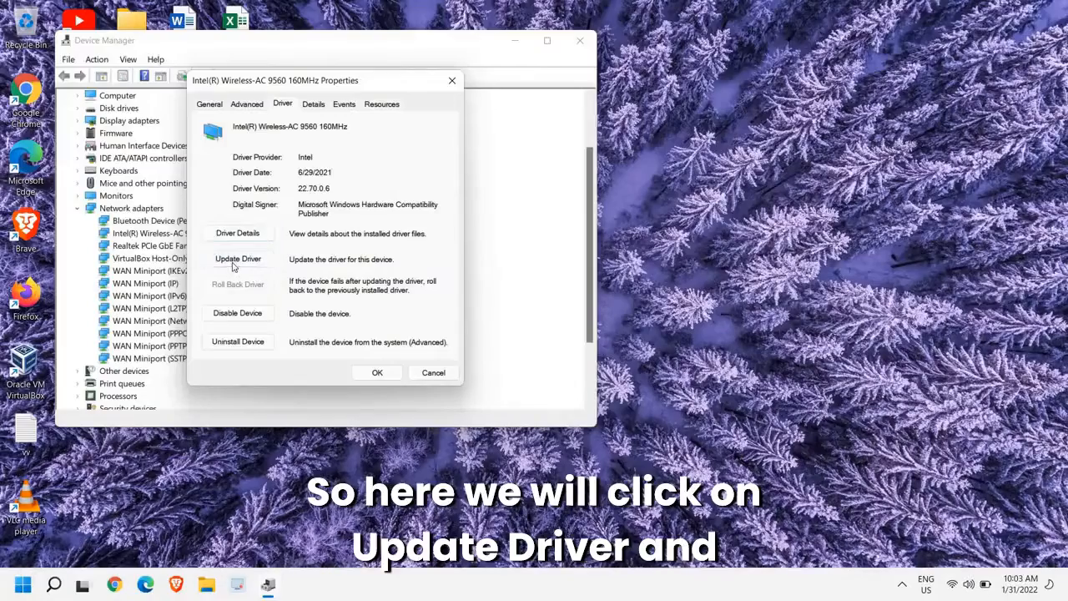
pyautogui.click(238, 259)
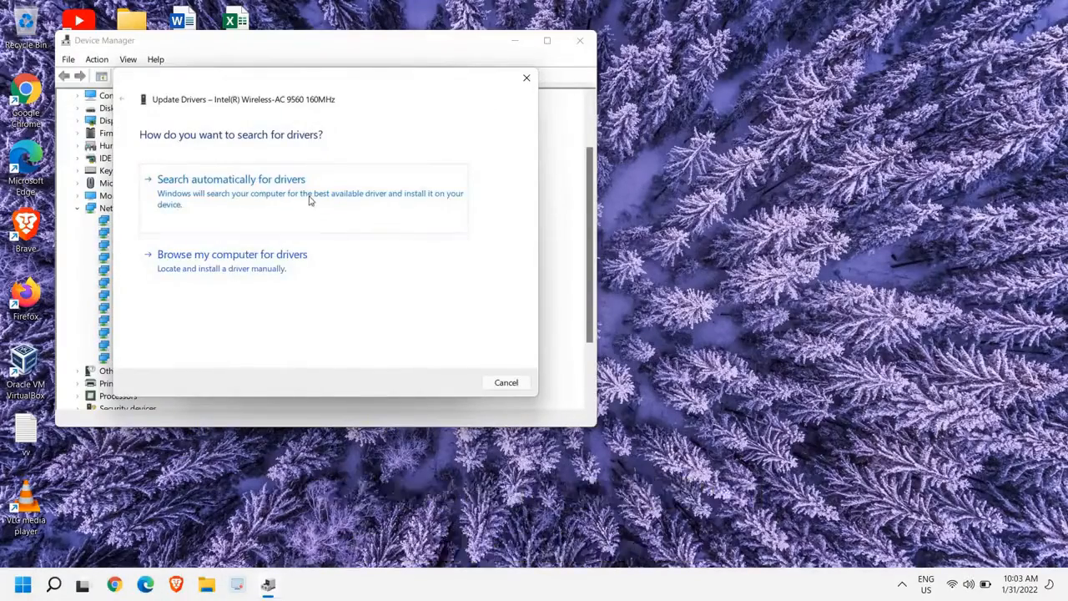
pyautogui.click(231, 179)
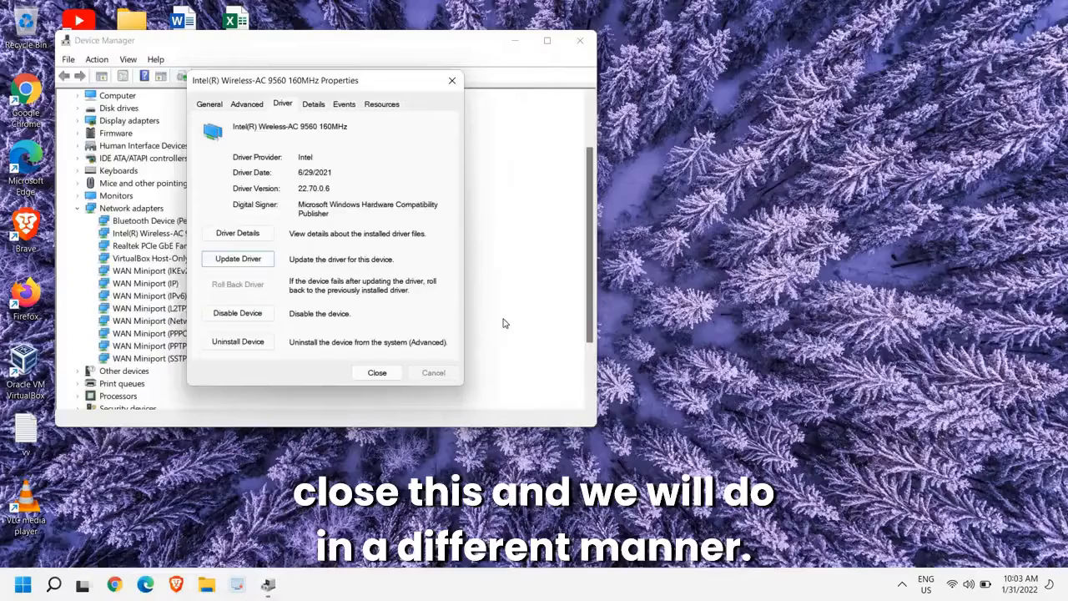
pyautogui.moveTo(487, 266)
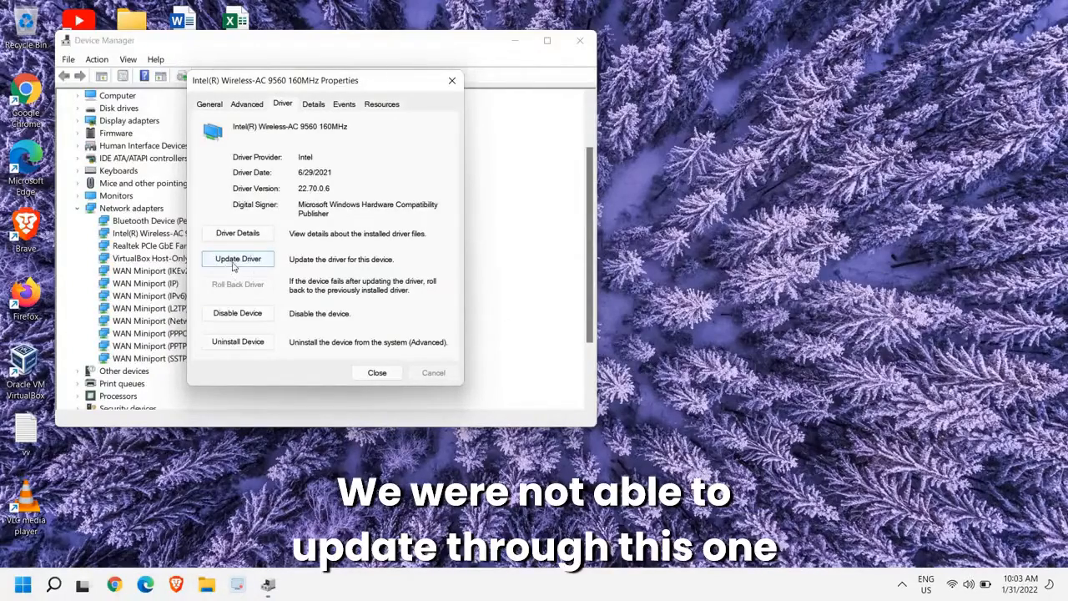
pyautogui.click(238, 258)
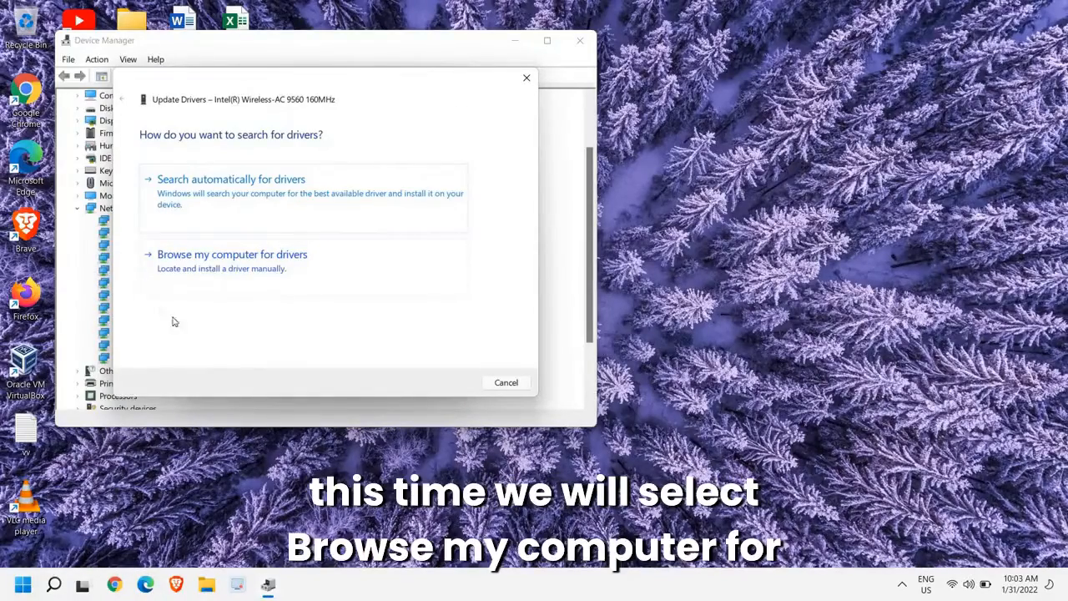
pyautogui.click(232, 254)
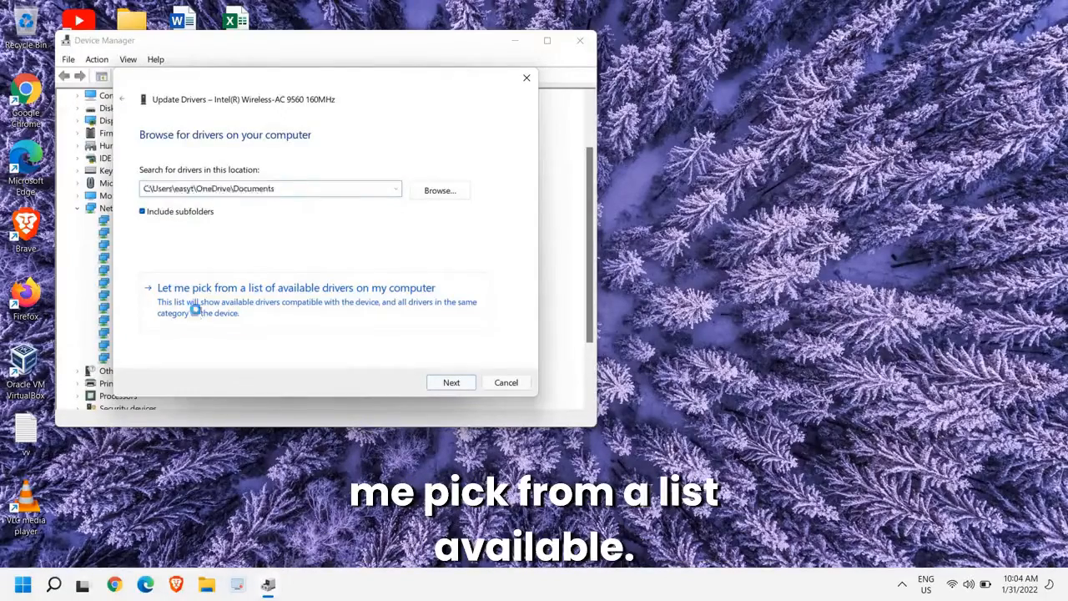
pyautogui.click(296, 287)
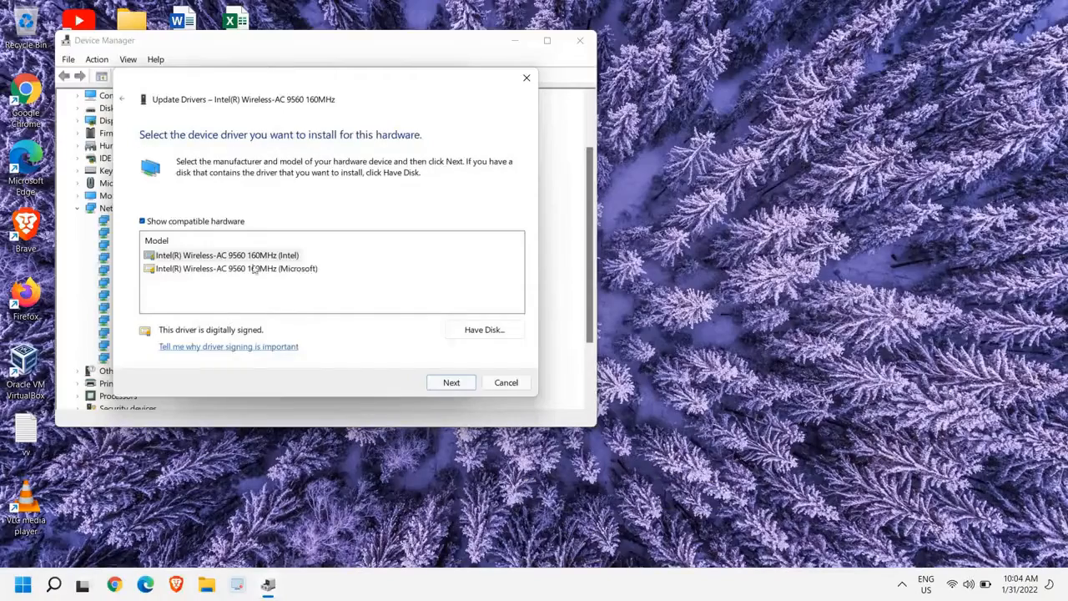
pyautogui.click(225, 255)
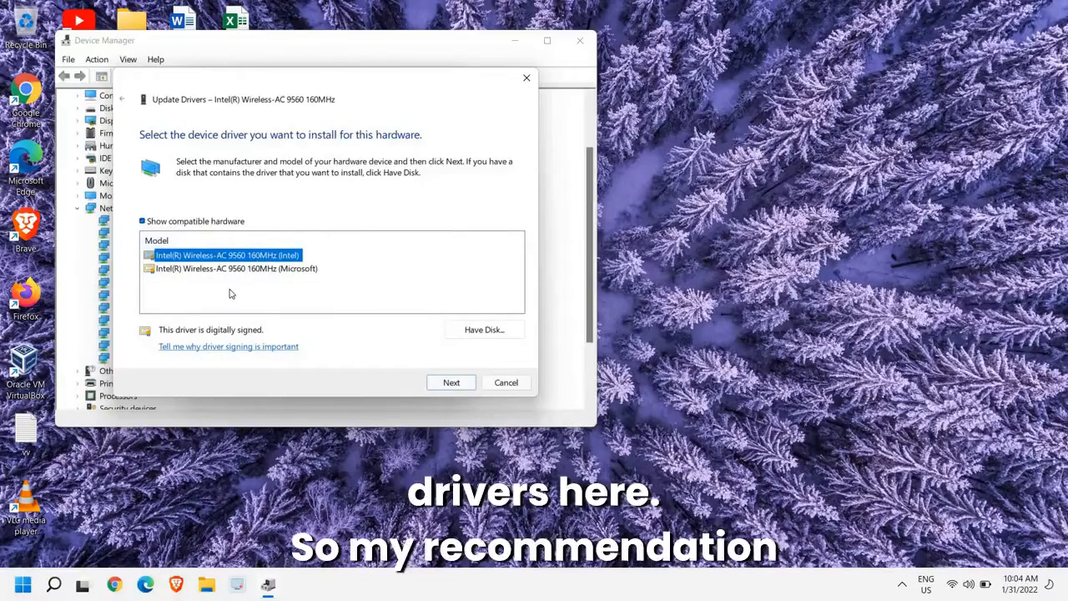
pyautogui.moveTo(256, 281)
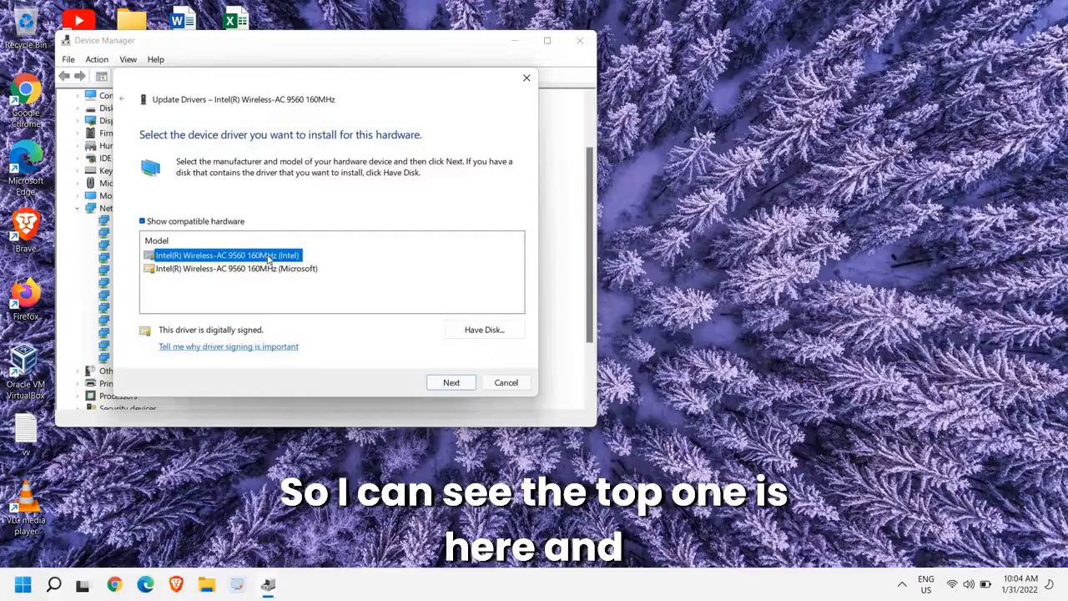
pyautogui.click(237, 268)
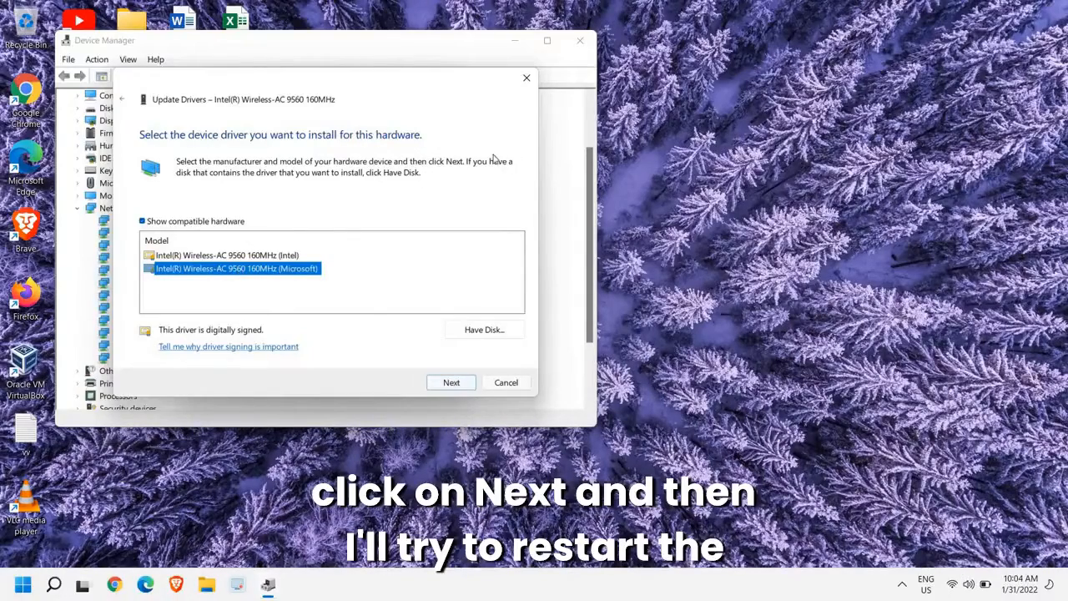
pyautogui.moveTo(459, 211)
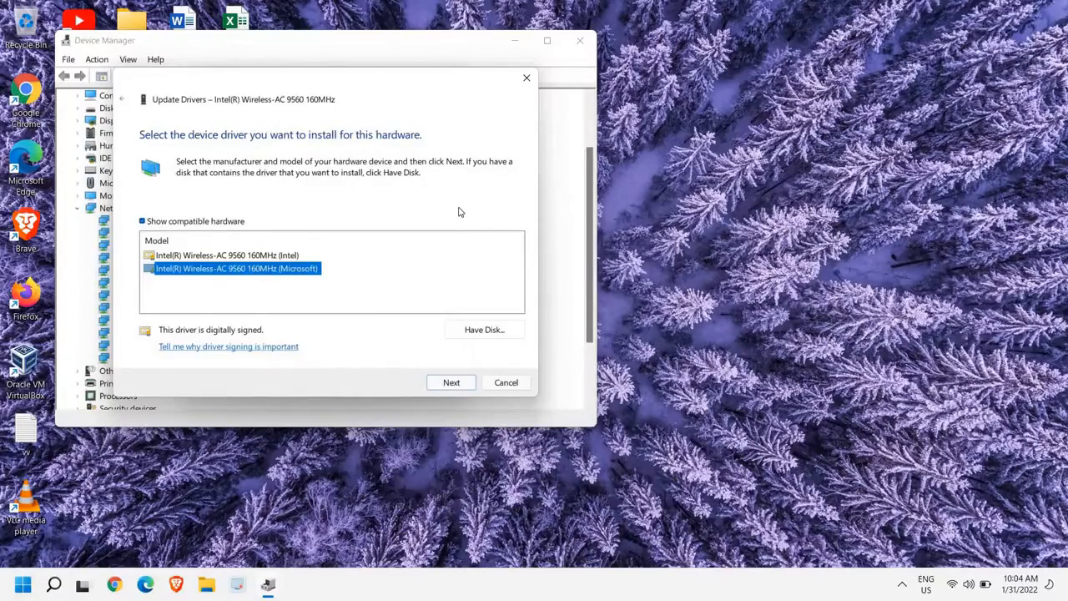
pyautogui.moveTo(422, 221)
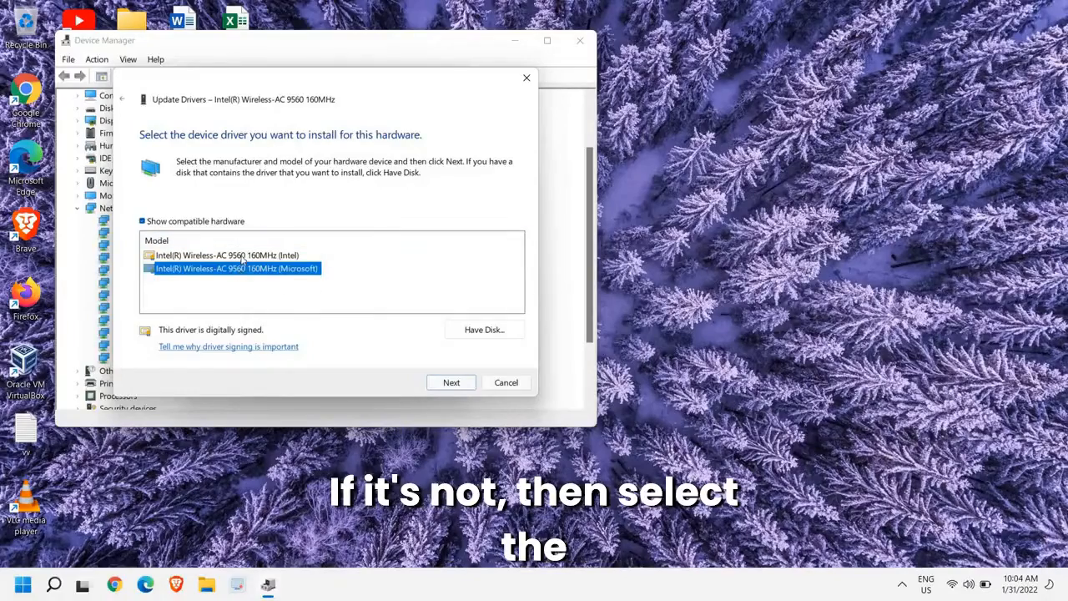
pyautogui.click(225, 254)
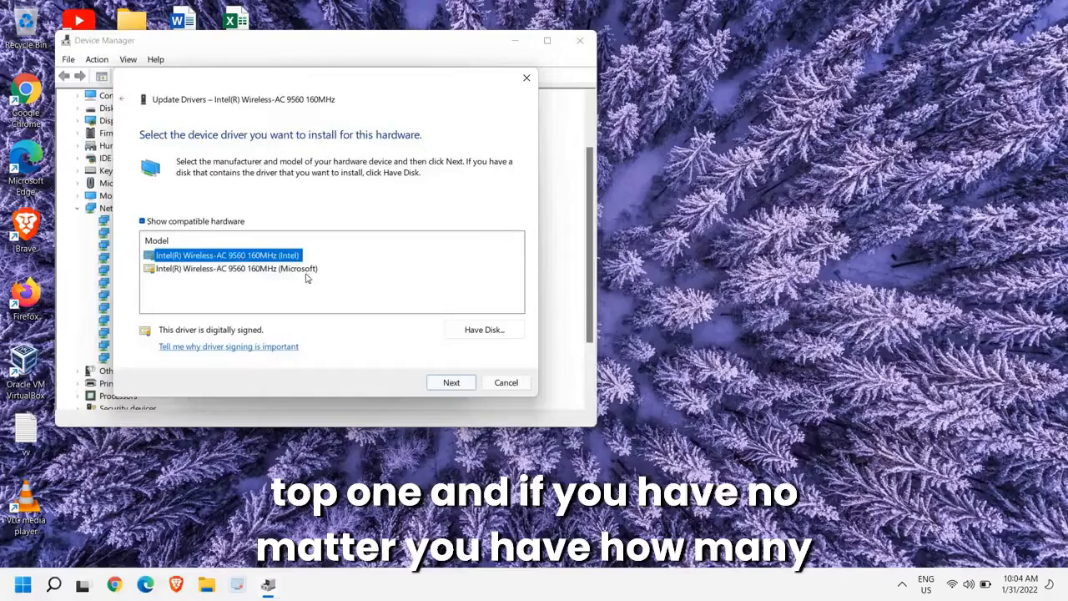
pyautogui.moveTo(251, 287)
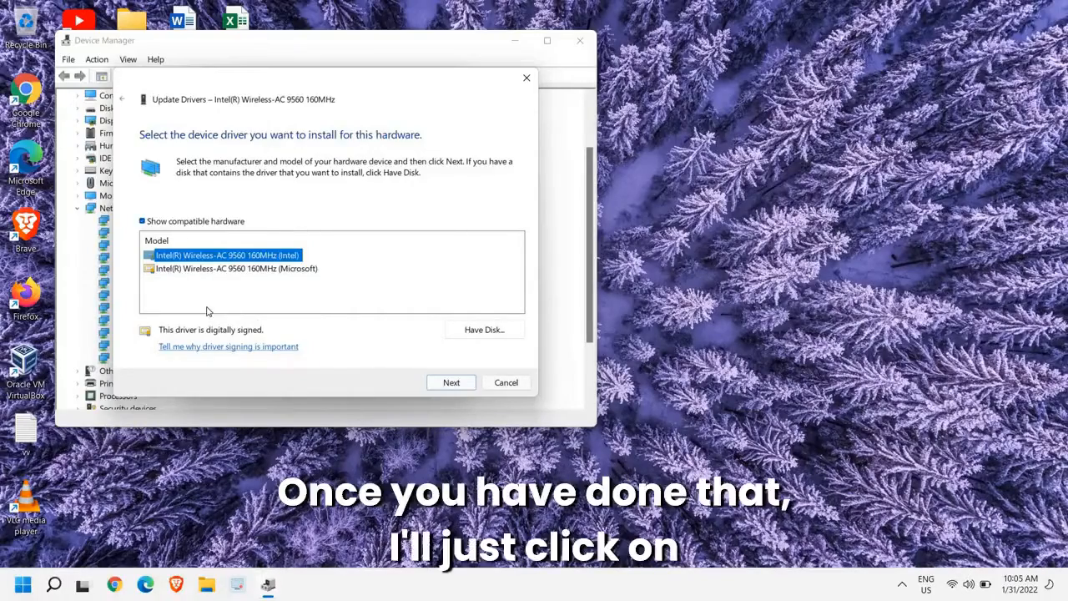
pyautogui.click(506, 382)
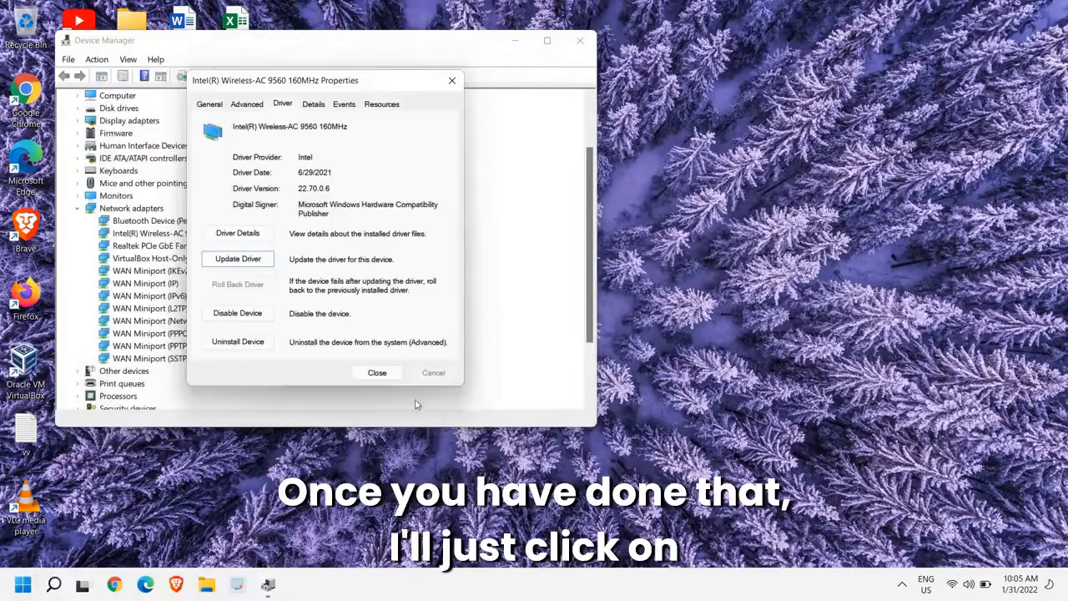
# Step: Close the Intel Wireless-AC 9560 properties dialog
pyautogui.click(434, 372)
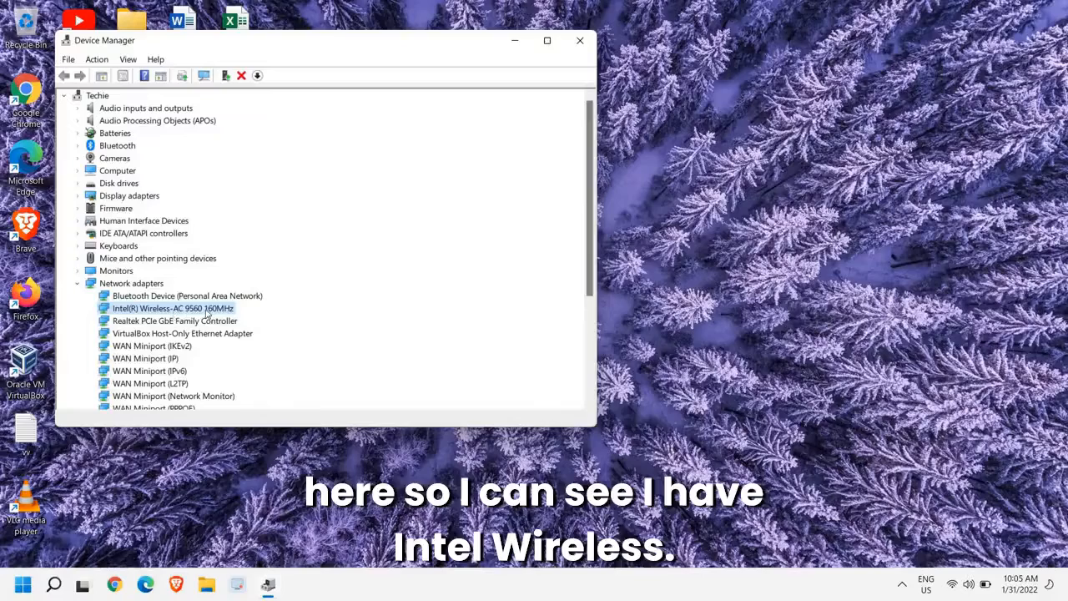
pyautogui.moveTo(157, 571)
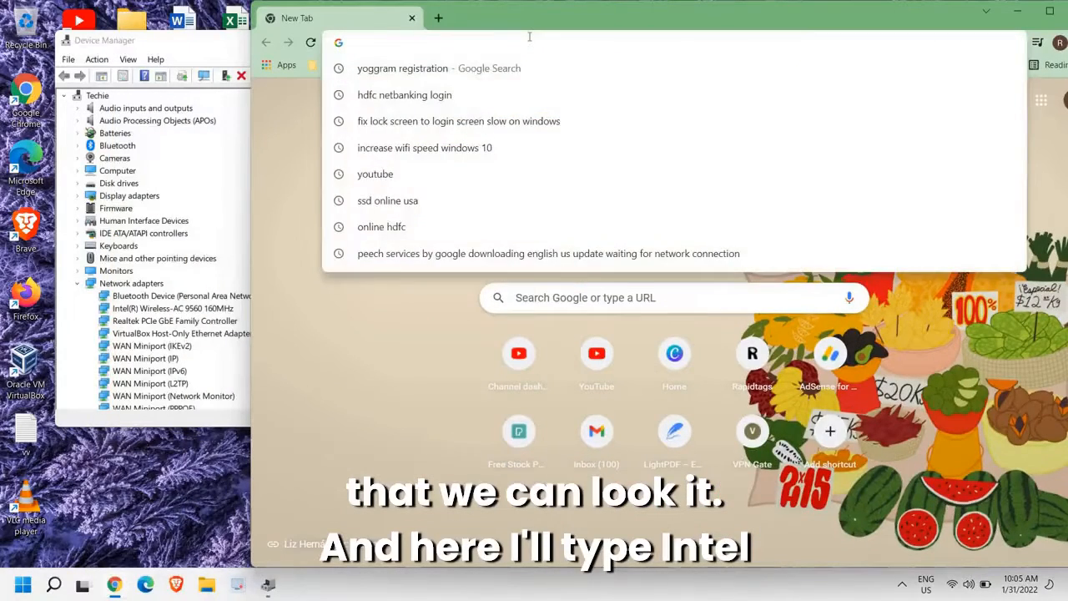
# Step: Search Google for 'intel wireless ac 9560 driver download' and open the intel.com result
pyautogui.write('intel wireless ac 9560')
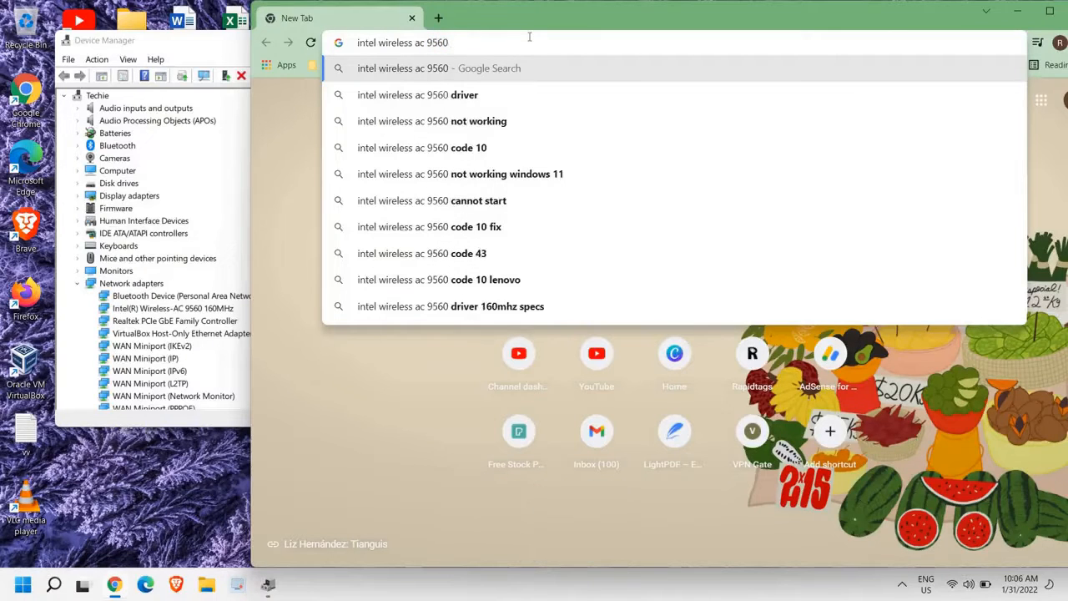
pyautogui.write('driver download')
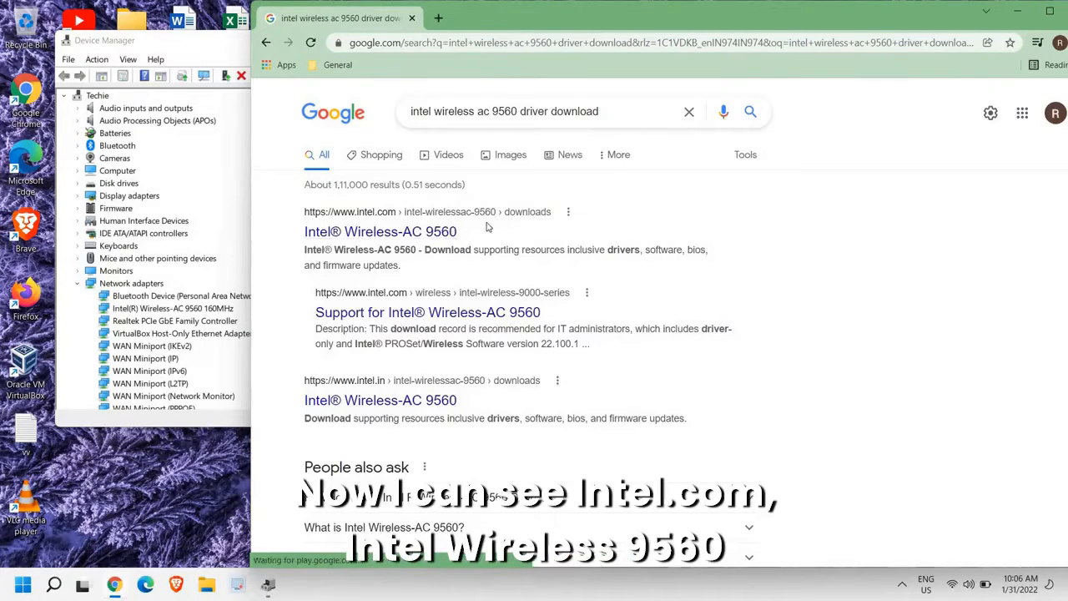
pyautogui.click(380, 232)
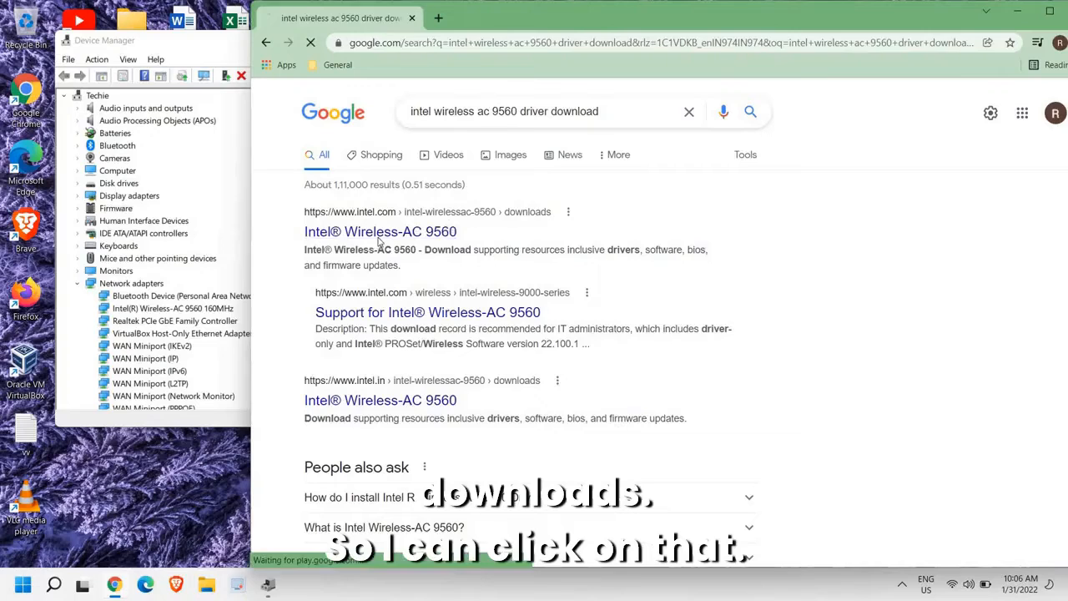
pyautogui.click(380, 231)
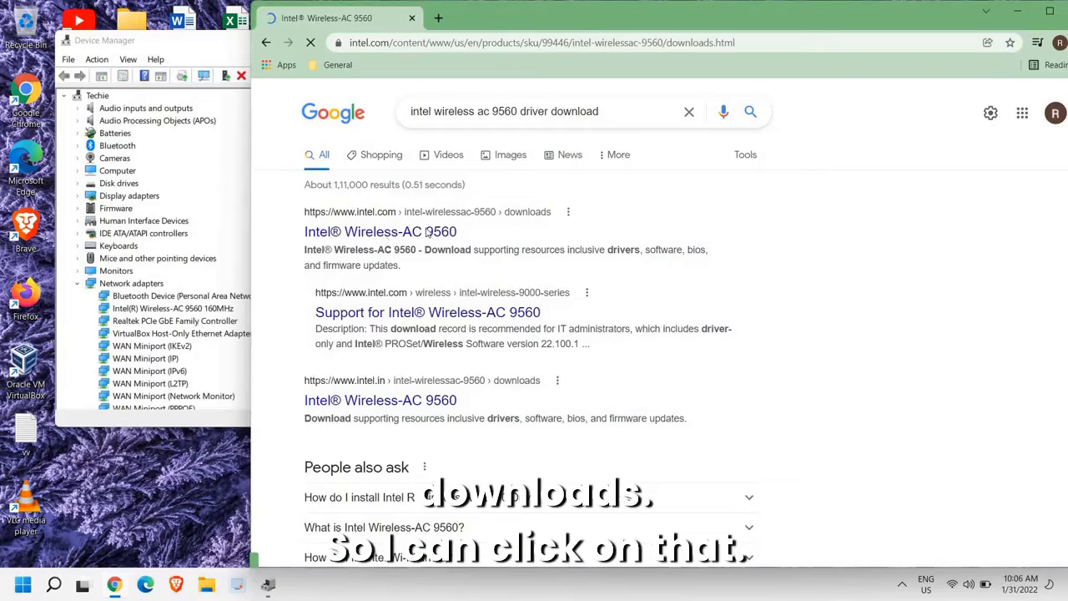
# Step: Open the Windows 10 and 11 Wi-Fi Drivers 22.100.1 details, listing 32/64-bit installers
pyautogui.click(379, 231)
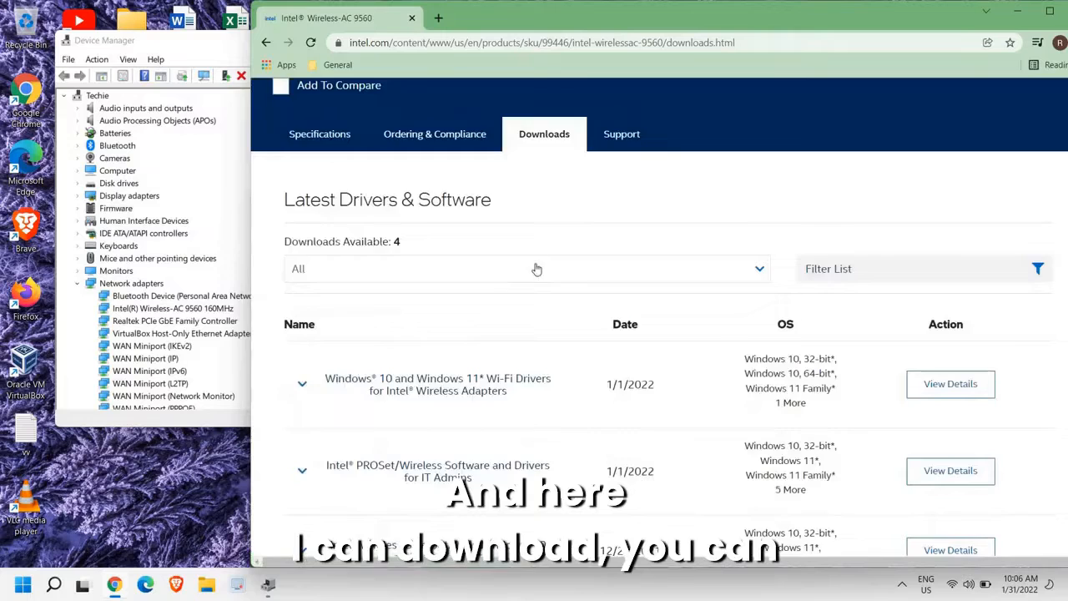
pyautogui.scroll(-3)
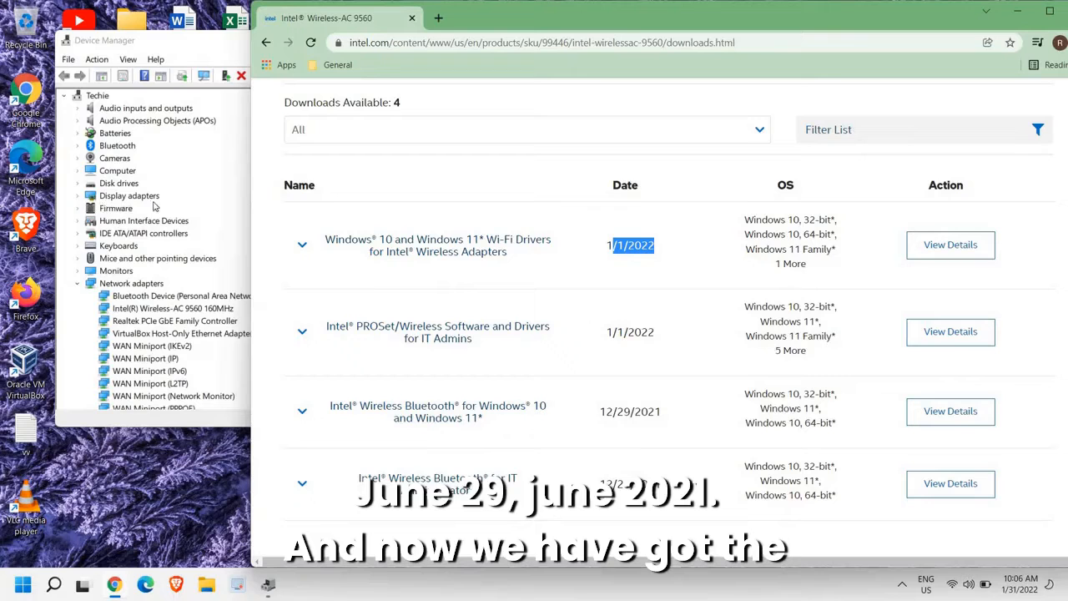
pyautogui.moveTo(599, 269)
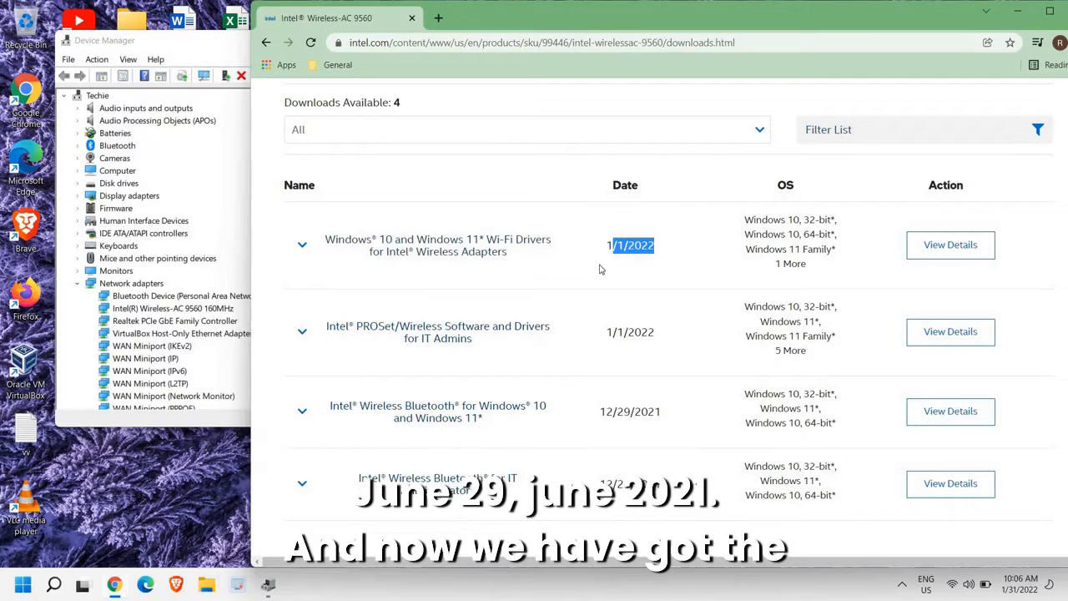
pyautogui.moveTo(666, 221)
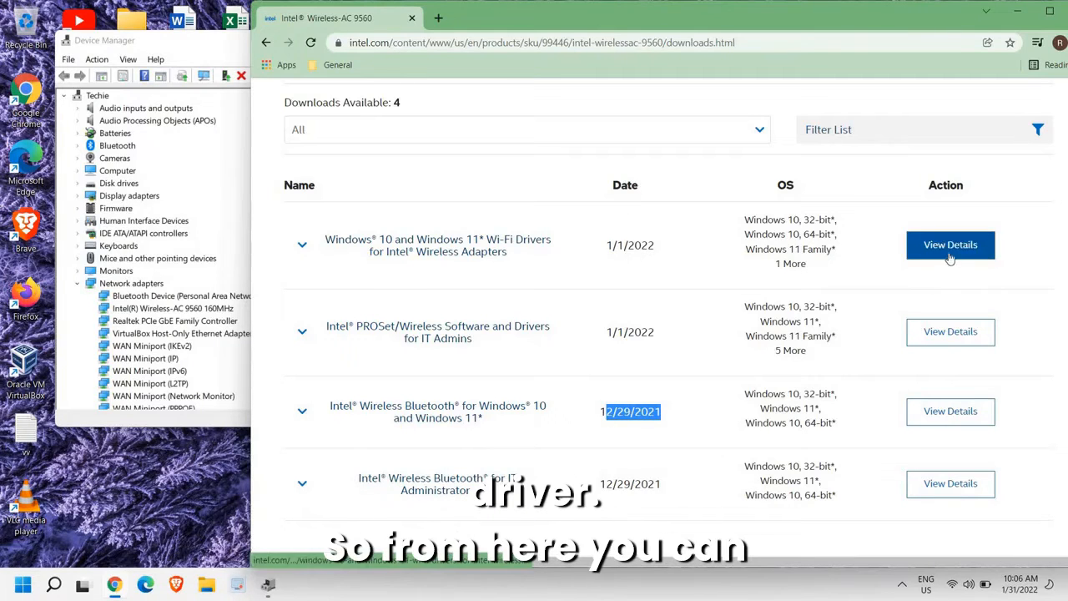
pyautogui.click(950, 244)
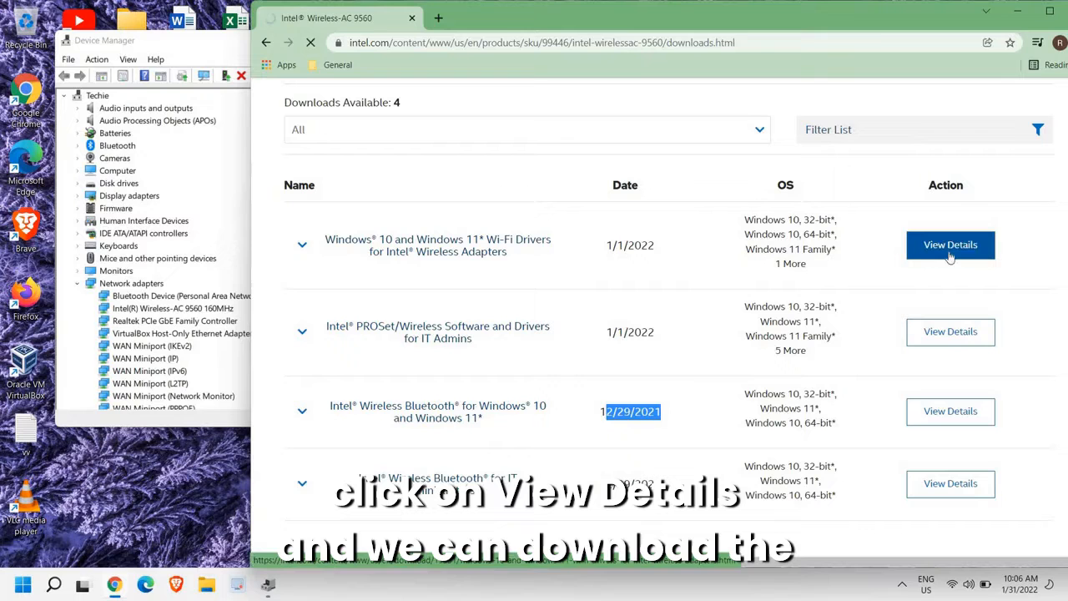
pyautogui.click(950, 245)
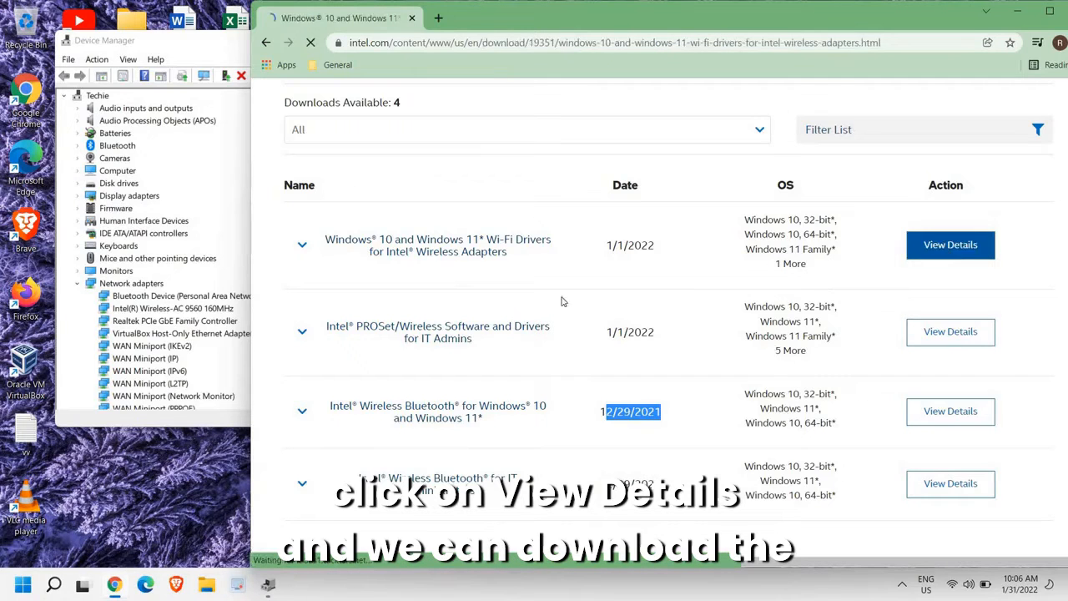
pyautogui.click(950, 244)
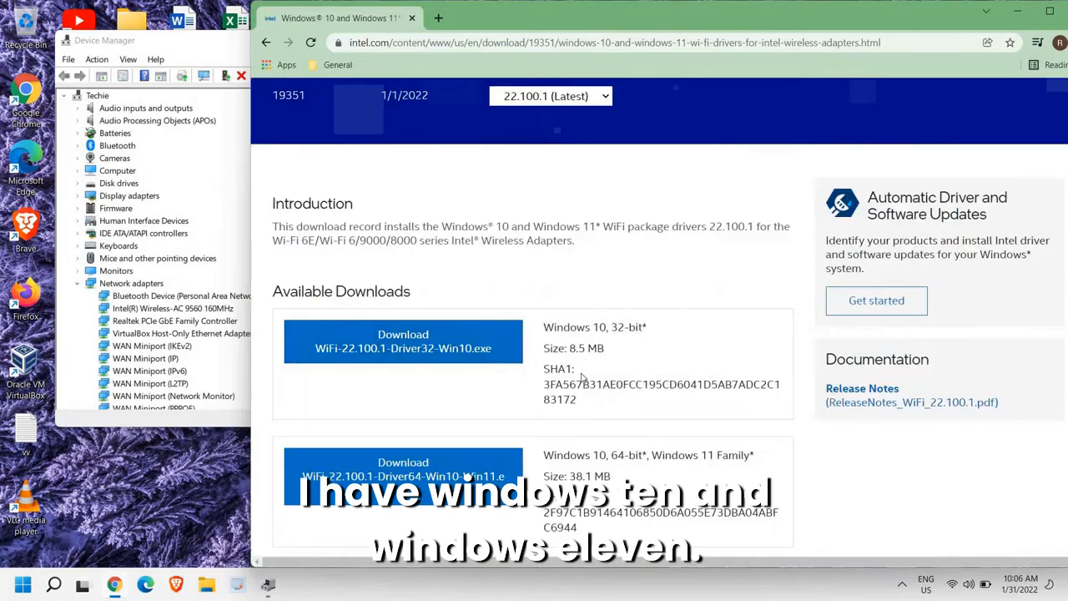
pyautogui.scroll(-3)
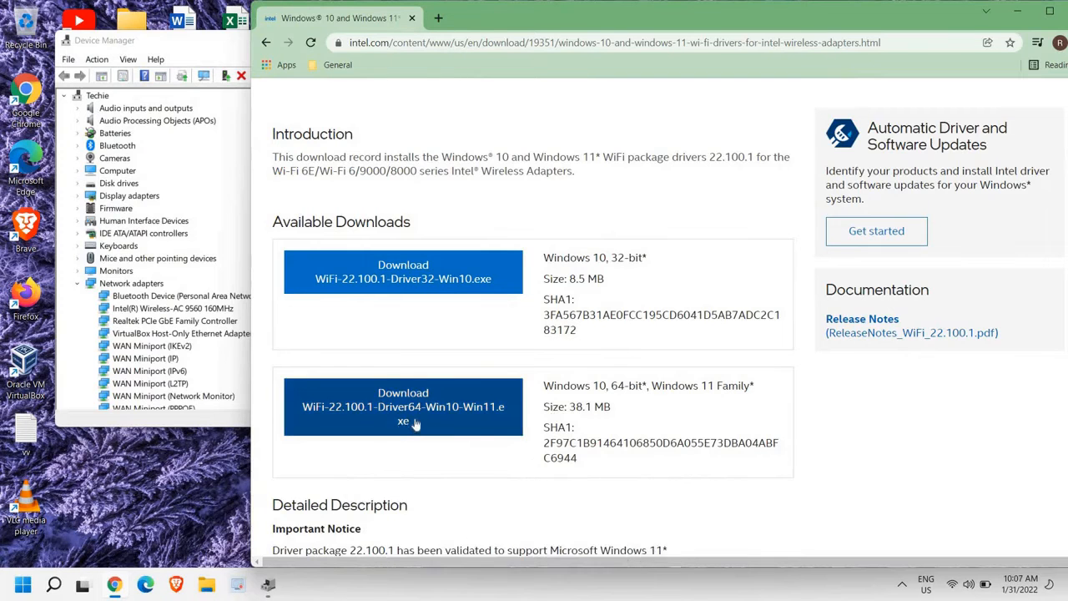
# Step: Download the 64-bit WiFi-22.100.1 installer after accepting Intel's license agreement
pyautogui.click(403, 406)
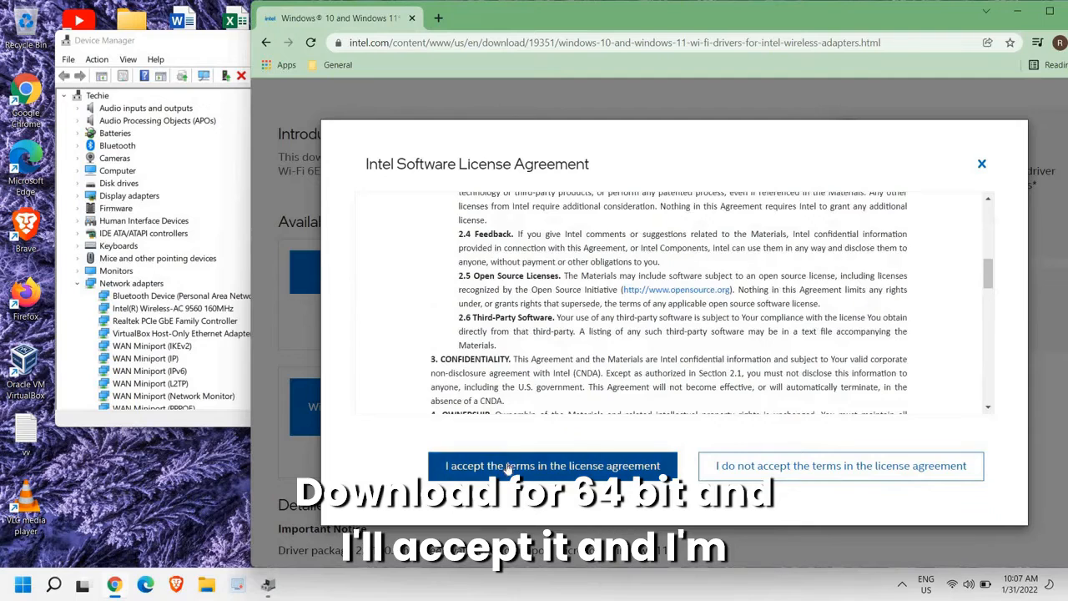
pyautogui.click(552, 465)
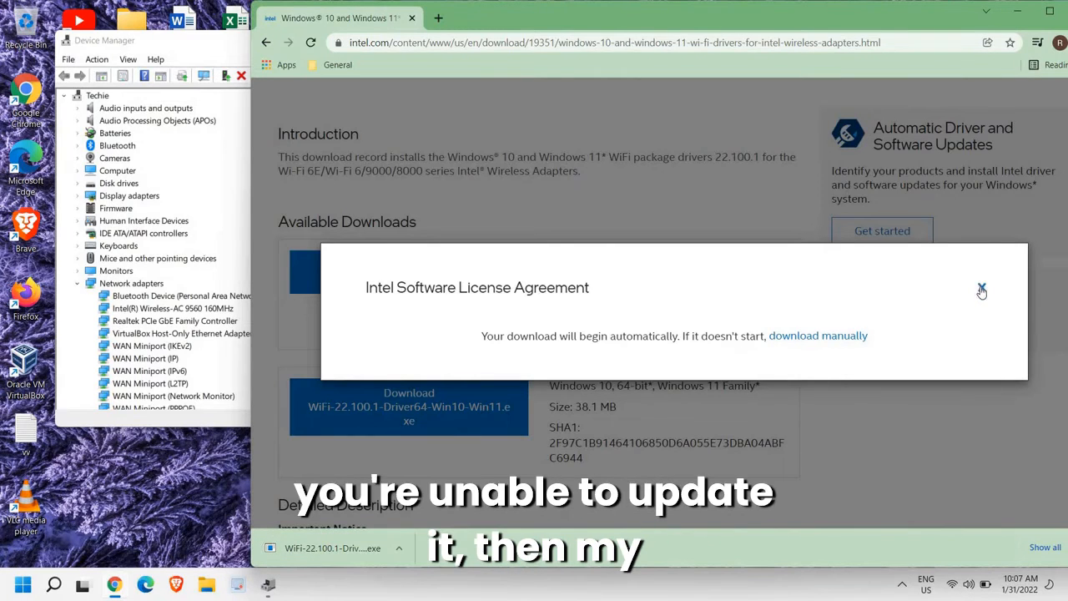
pyautogui.click(981, 291)
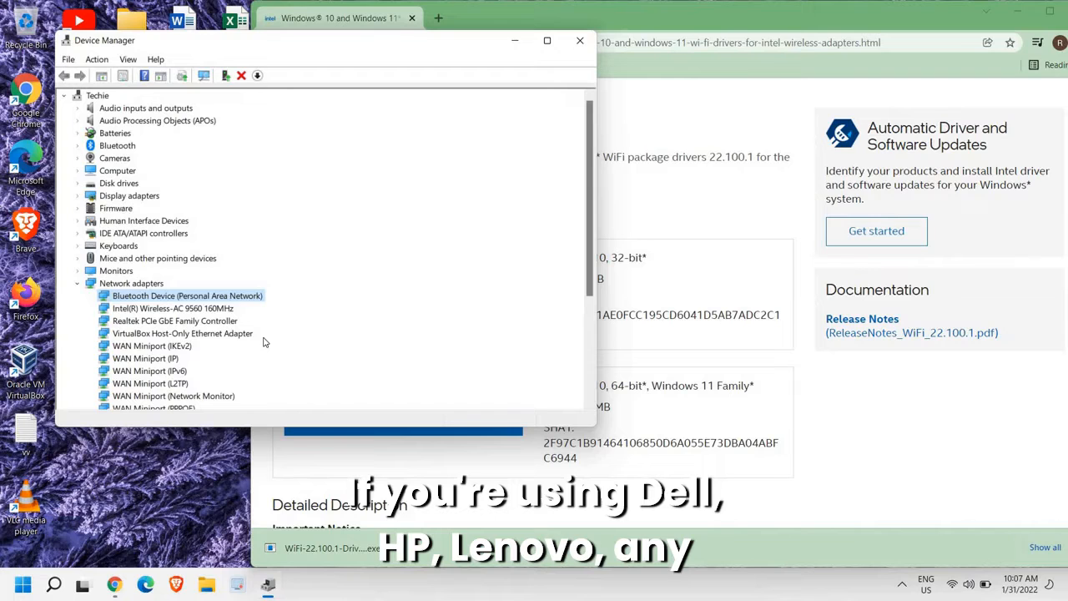
pyautogui.moveTo(524, 331)
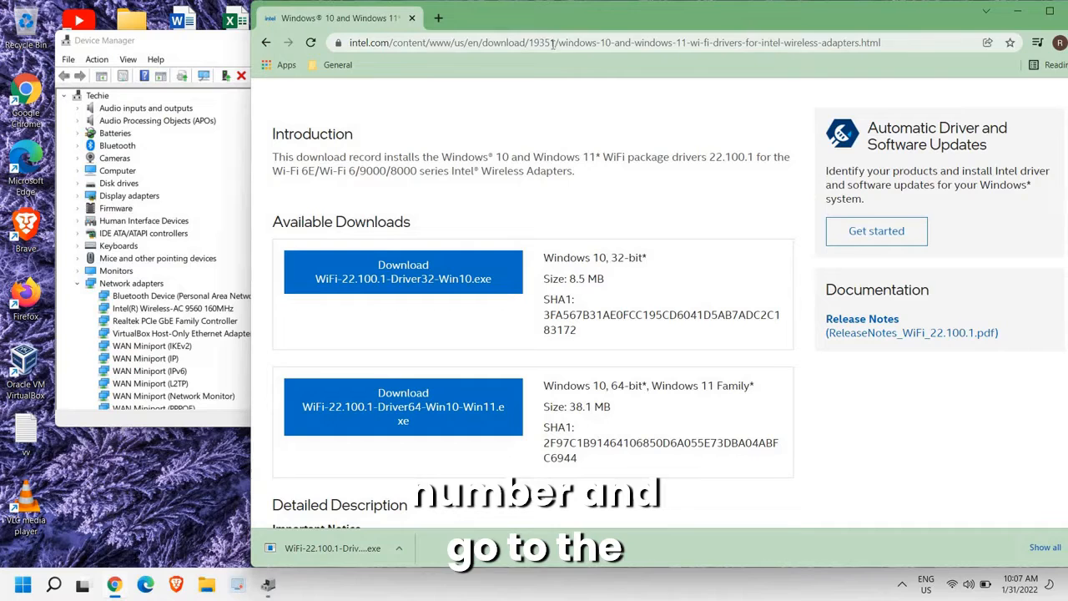
# Step: Search Google for Dell driver downloads and open the Drivers & Downloads | Dell India page
pyautogui.click(551, 42)
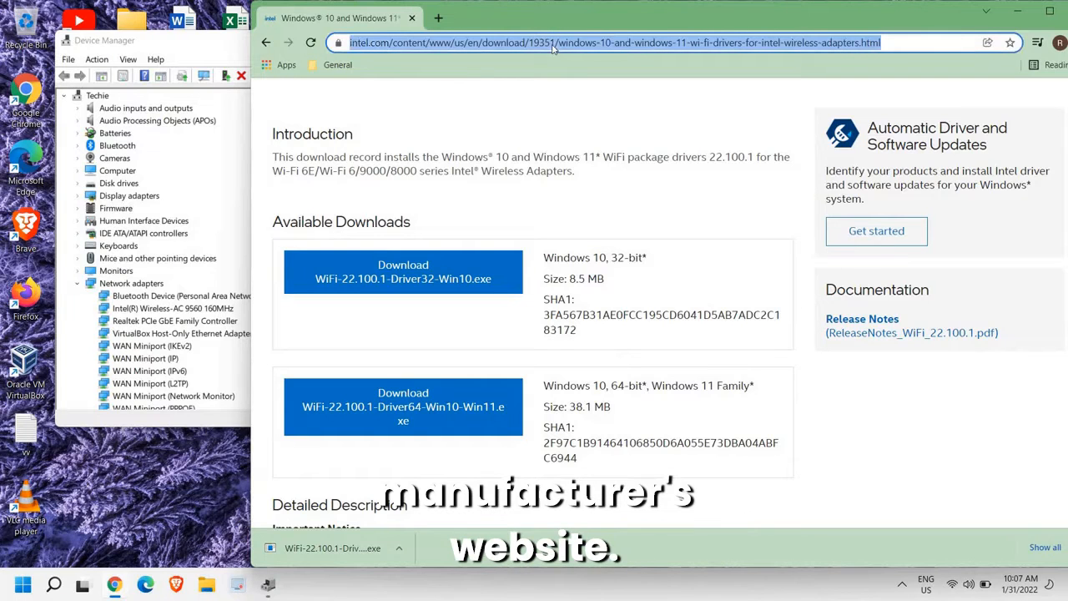
pyautogui.write('dell.com/en-in')
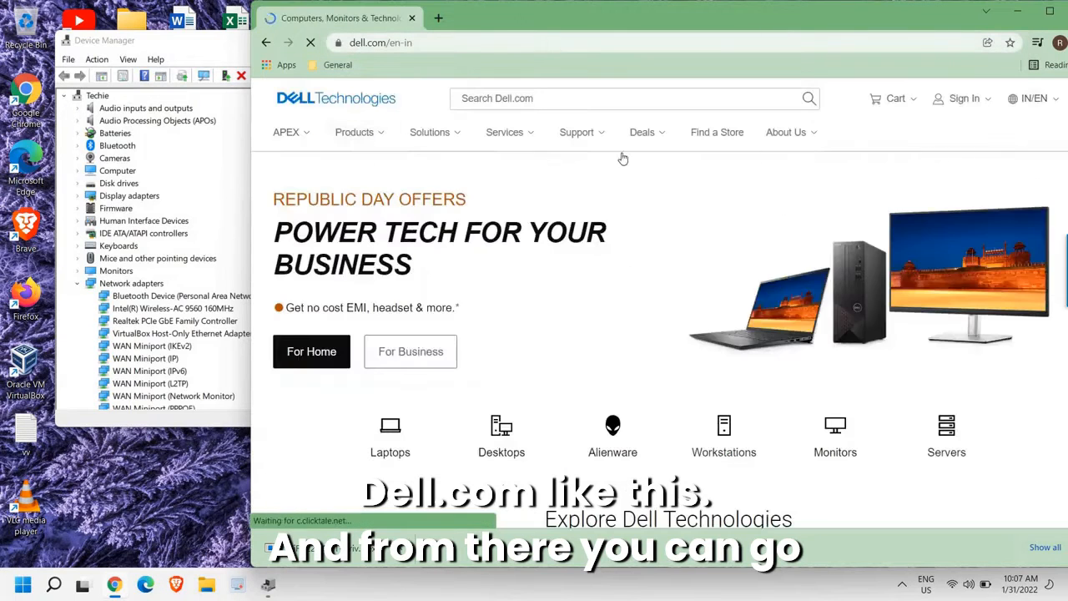
pyautogui.click(504, 132)
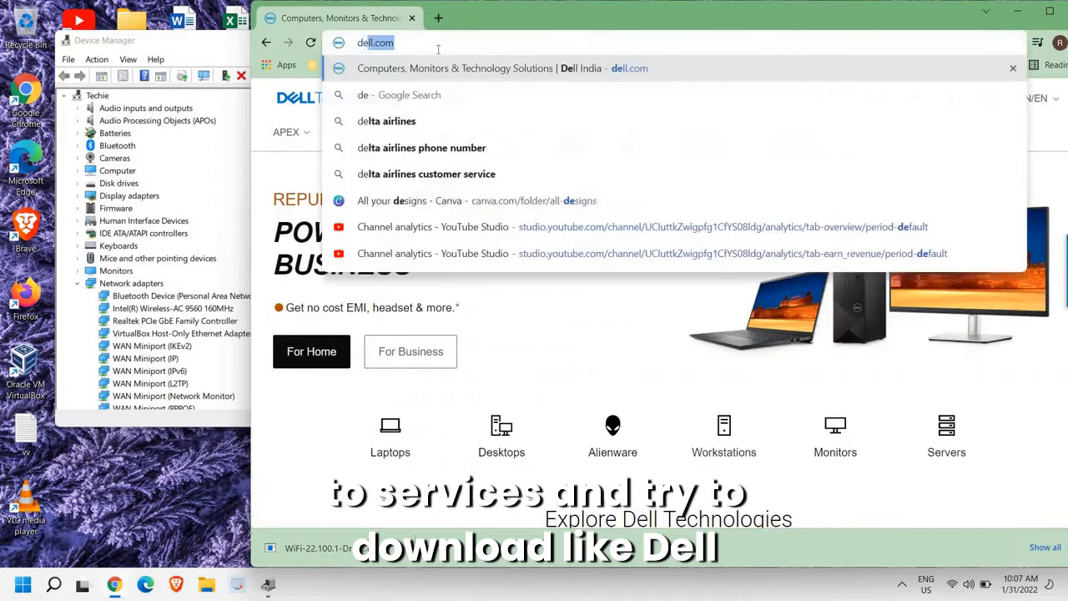
pyautogui.write('dell driver')
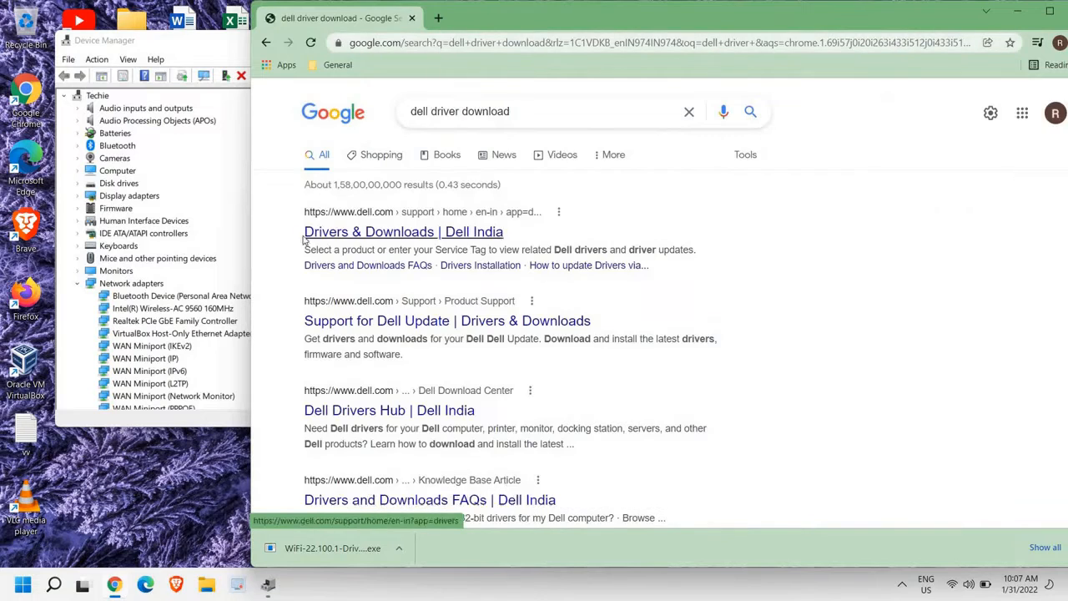
pyautogui.click(403, 231)
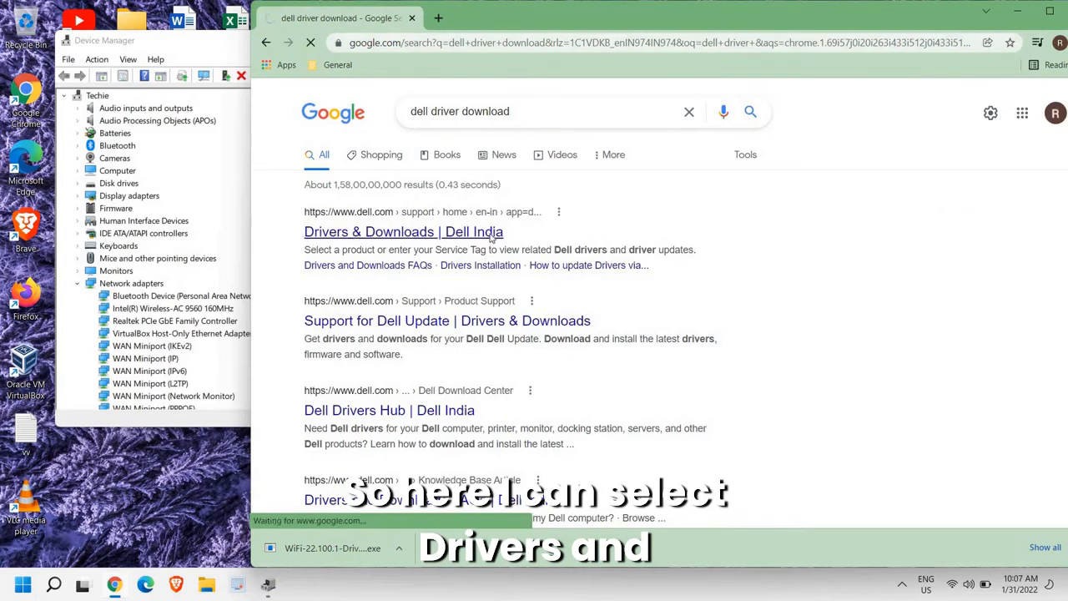
pyautogui.click(404, 231)
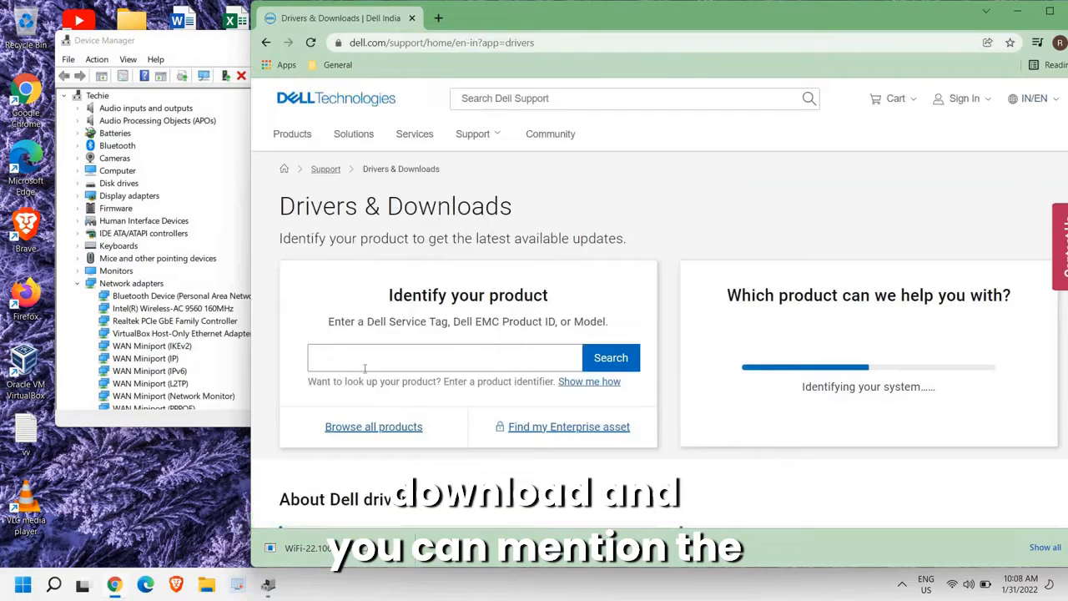
pyautogui.click(445, 357)
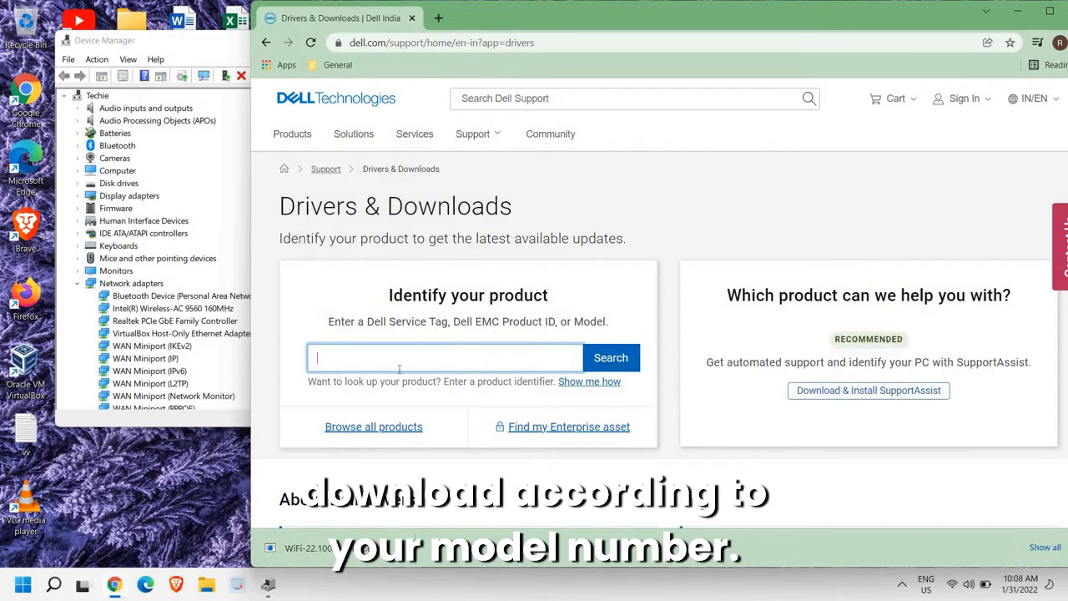
pyautogui.click(440, 43)
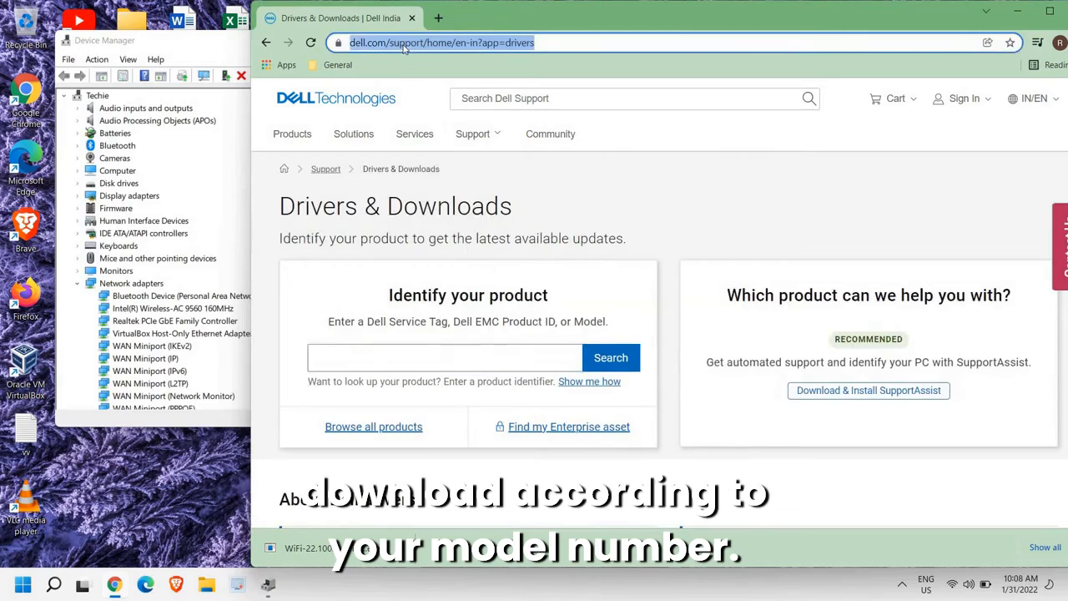
# Step: Search 'hp driver download', open HP Software and Drivers, and choose Laptop
pyautogui.write('hp')
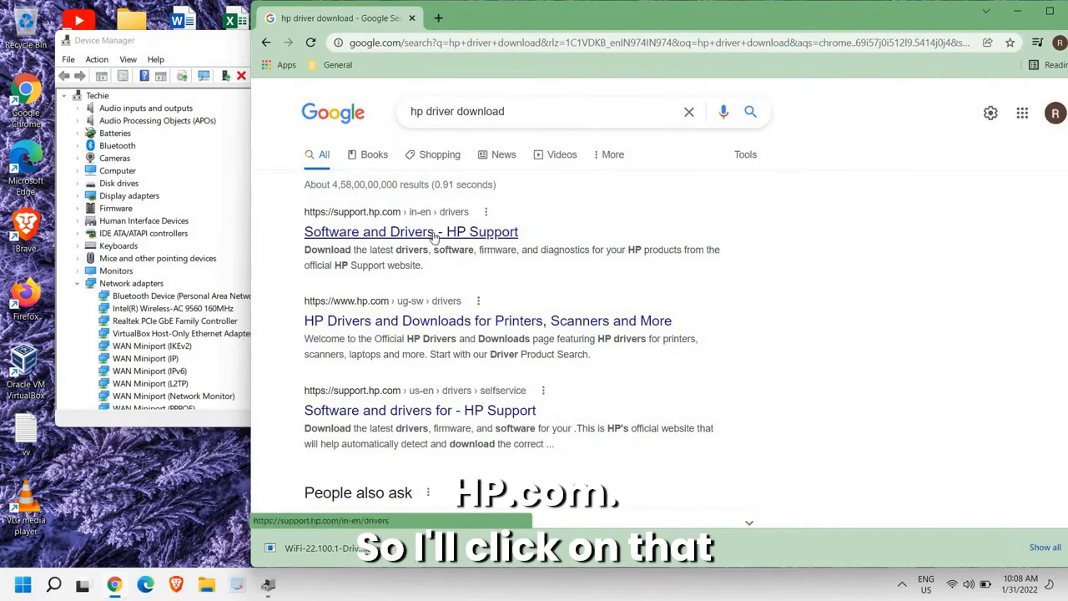
pyautogui.click(410, 231)
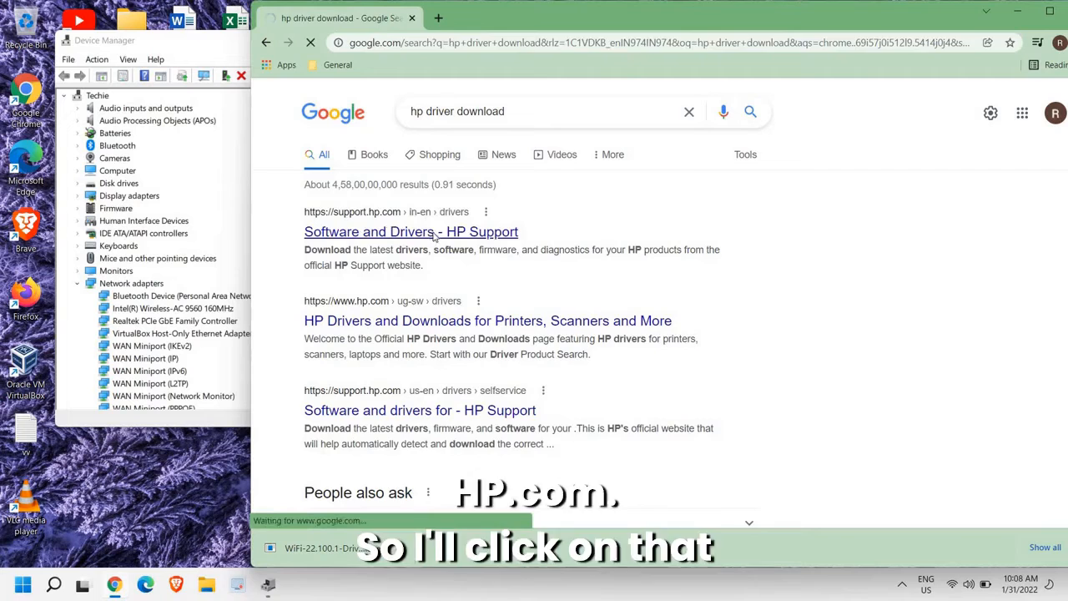
pyautogui.click(411, 231)
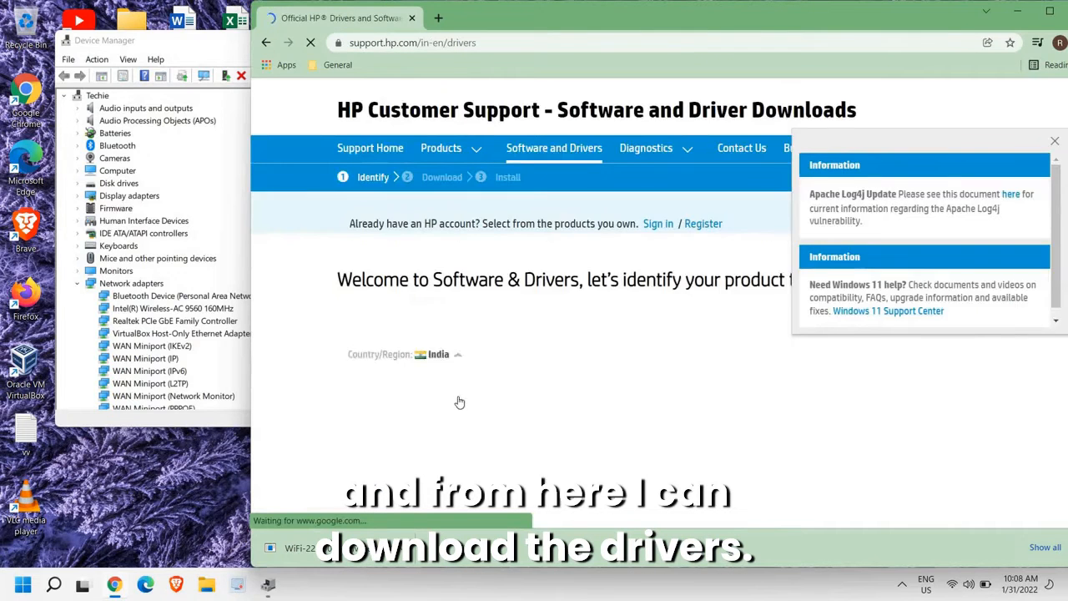
pyautogui.scroll(-3)
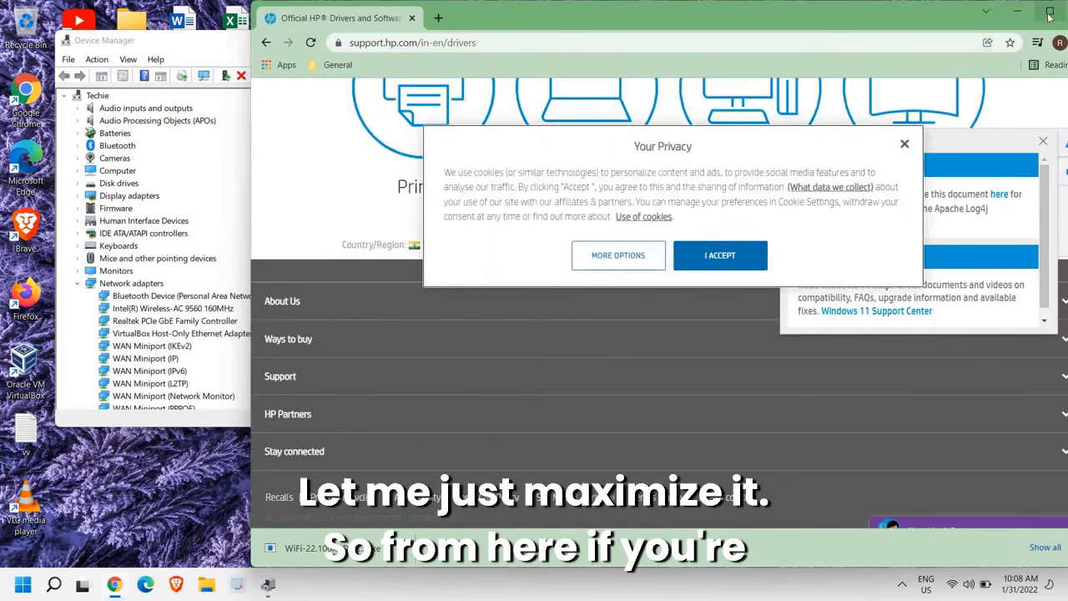
pyautogui.click(1049, 14)
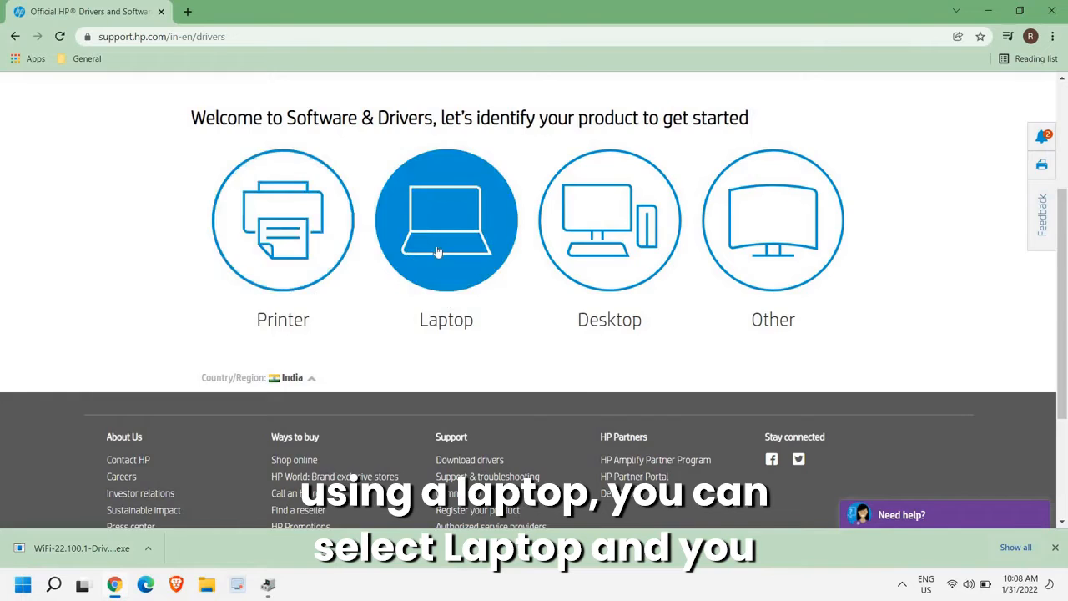
pyautogui.click(445, 220)
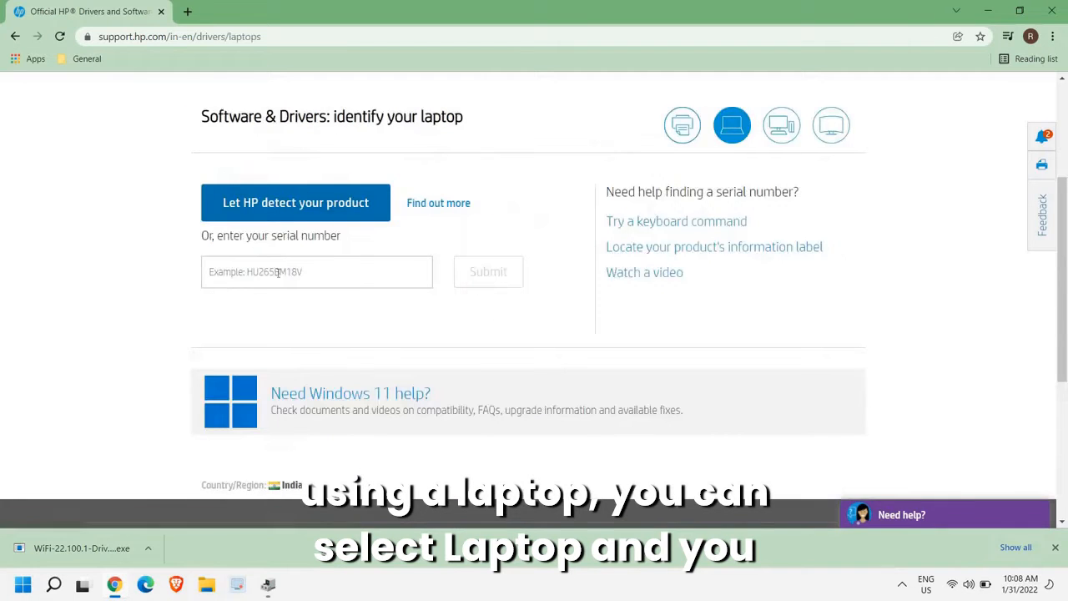
pyautogui.click(317, 271)
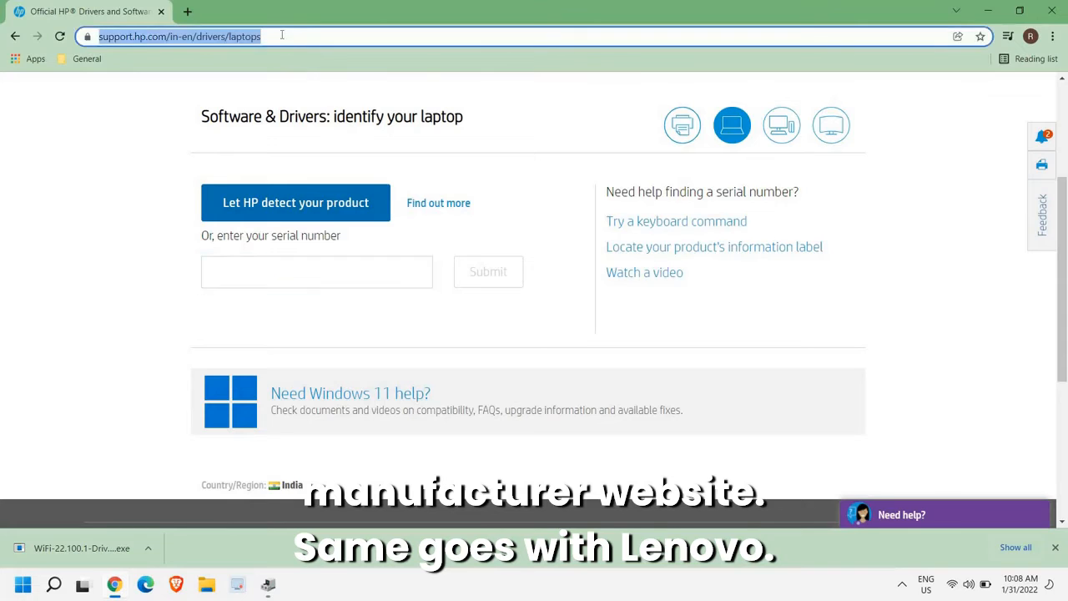
# Step: Search Google for 'lenovo driver download' and open the Lenovo Support result
pyautogui.write('lenovo')
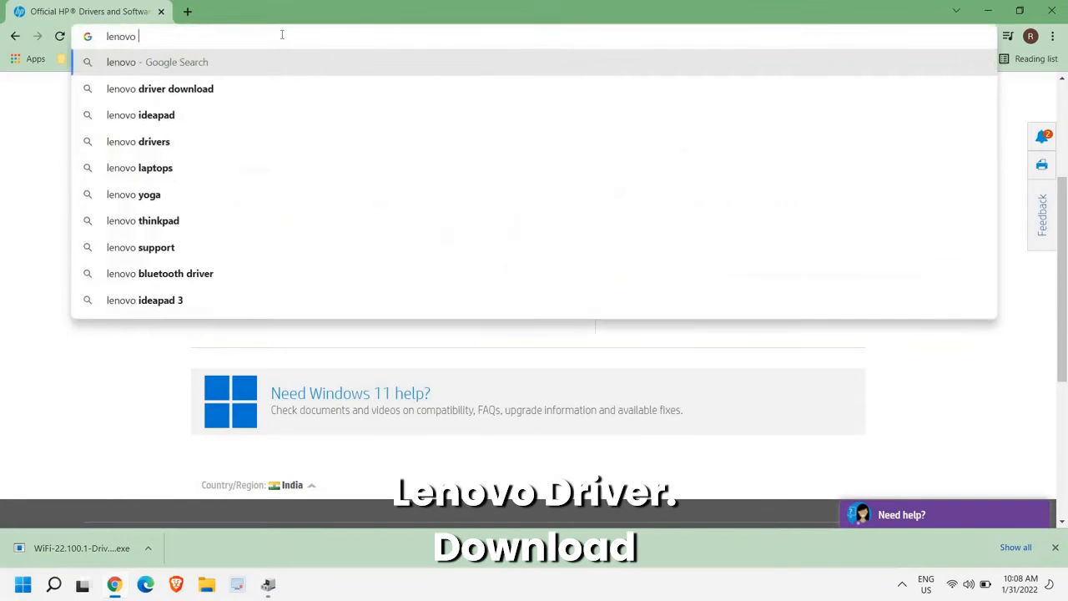
pyautogui.press('enter')
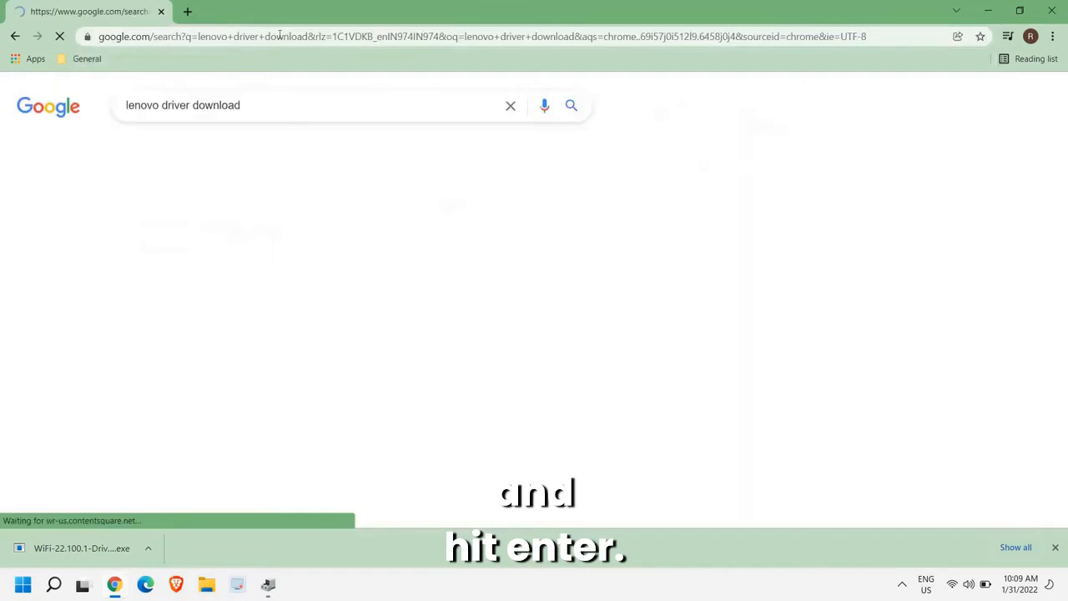
pyautogui.press('enter')
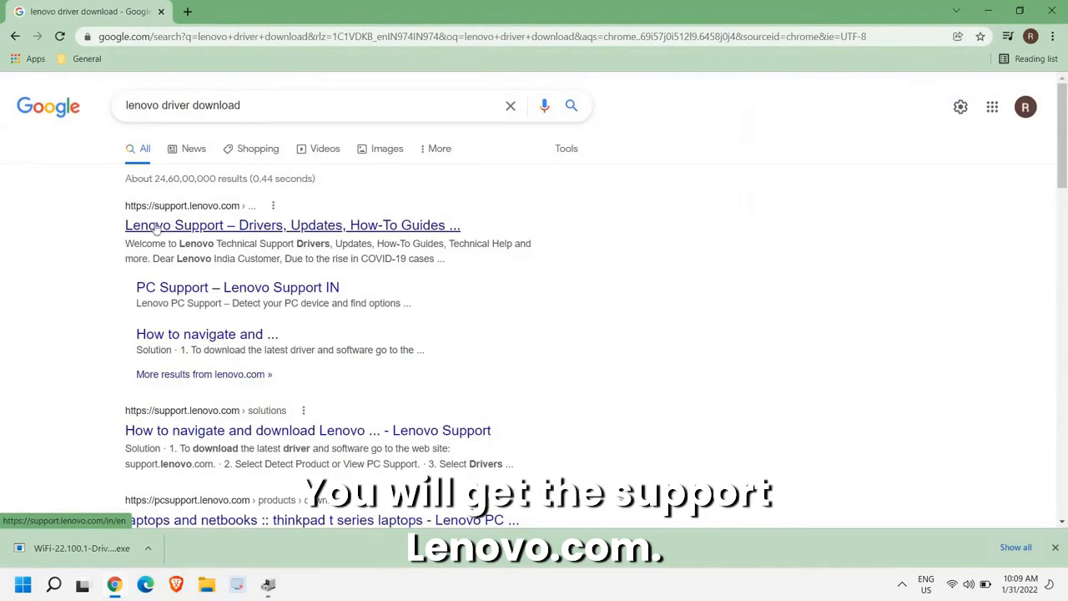
pyautogui.click(292, 224)
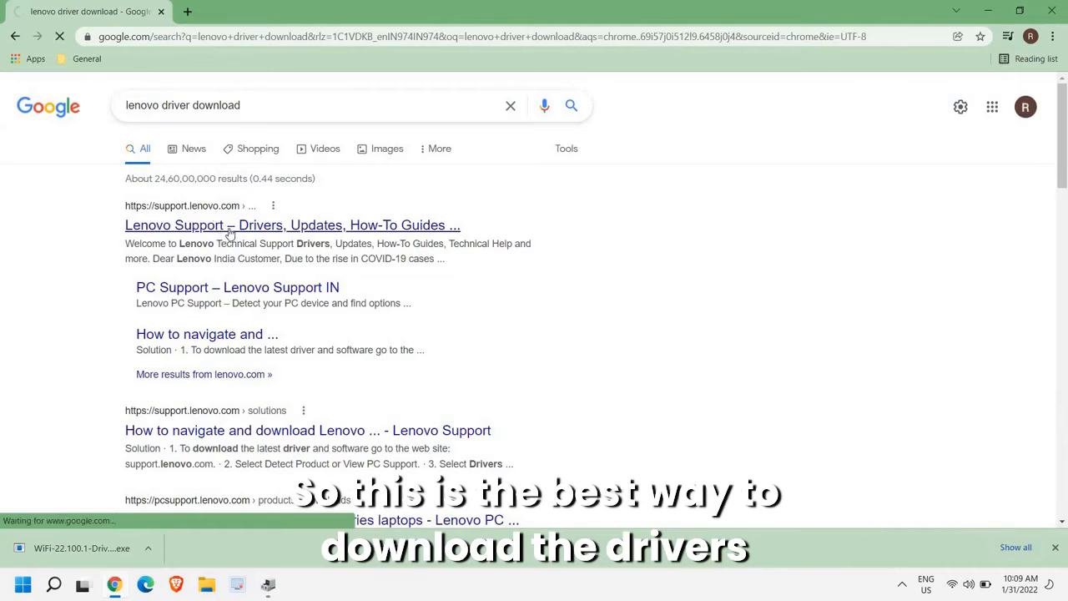
pyautogui.click(292, 224)
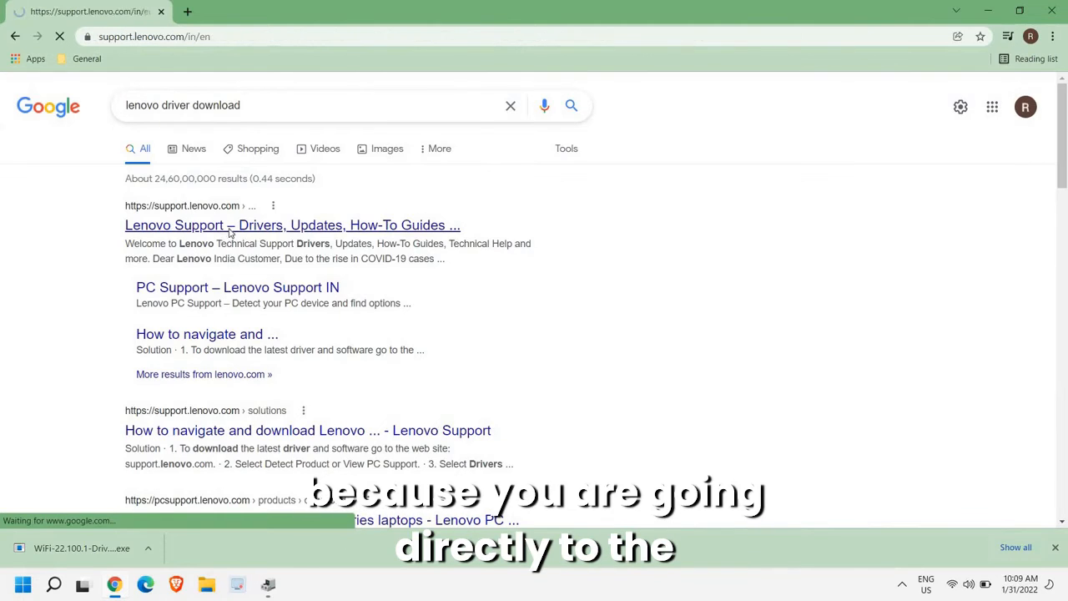
pyautogui.click(292, 225)
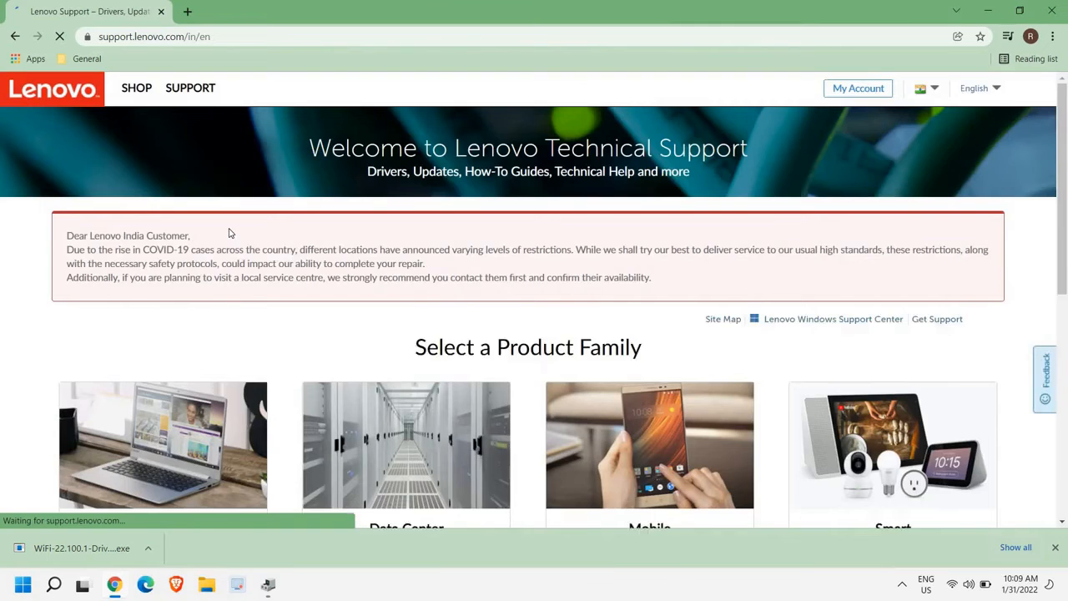
# Step: Open View PC Support and dismiss the Lenovo Service Bridge prompt
pyautogui.scroll(-3)
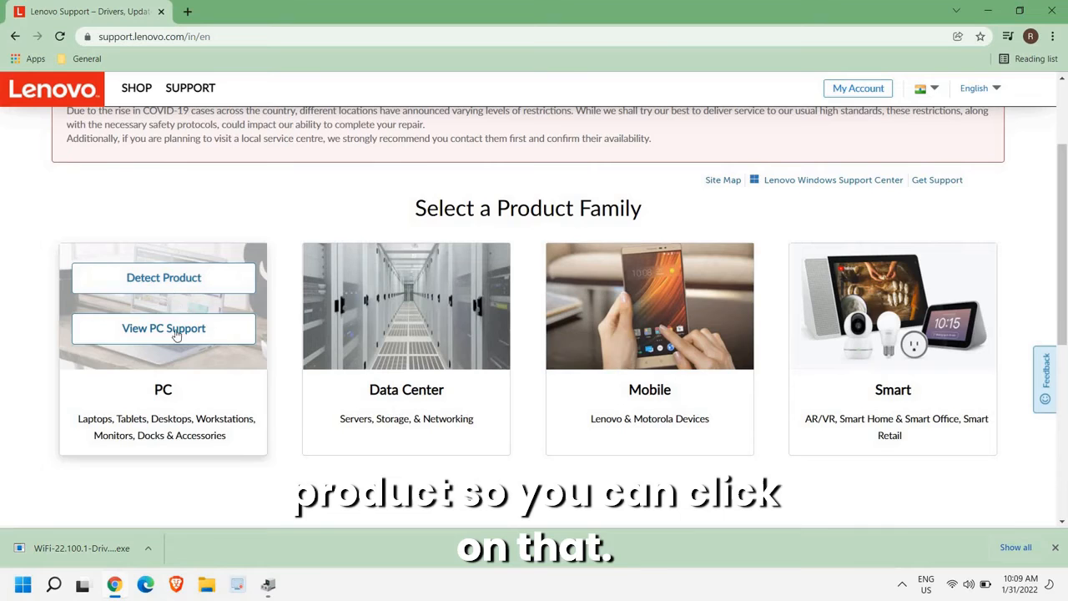
pyautogui.click(164, 277)
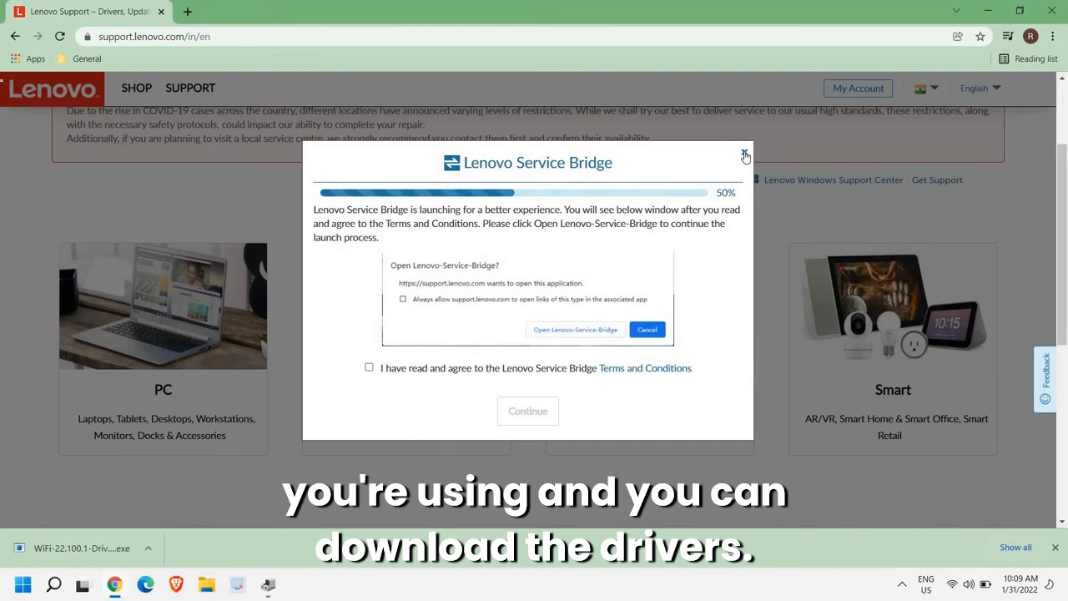
pyautogui.click(745, 156)
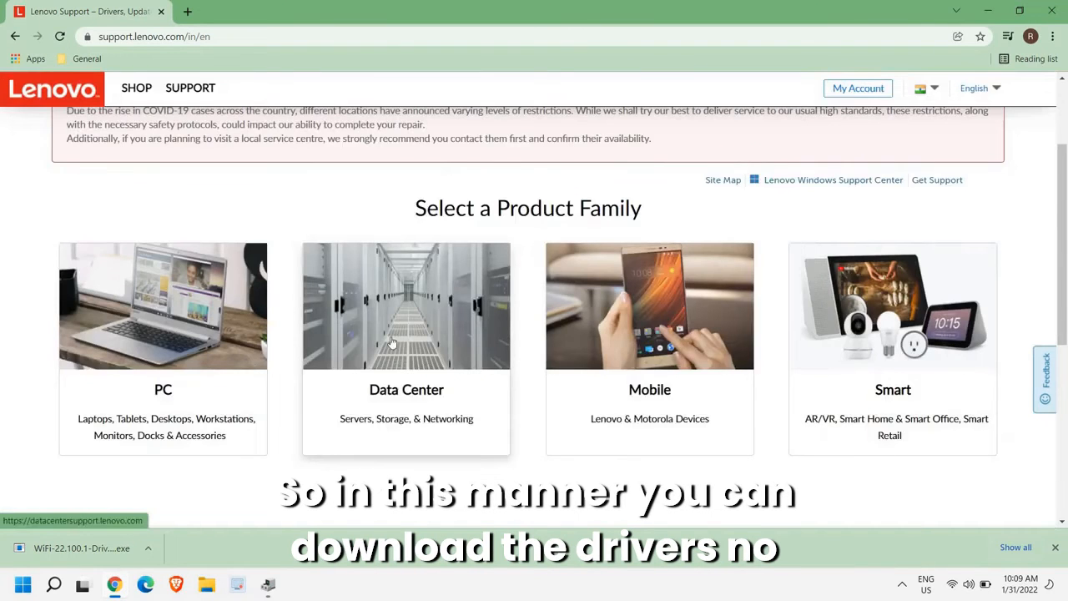